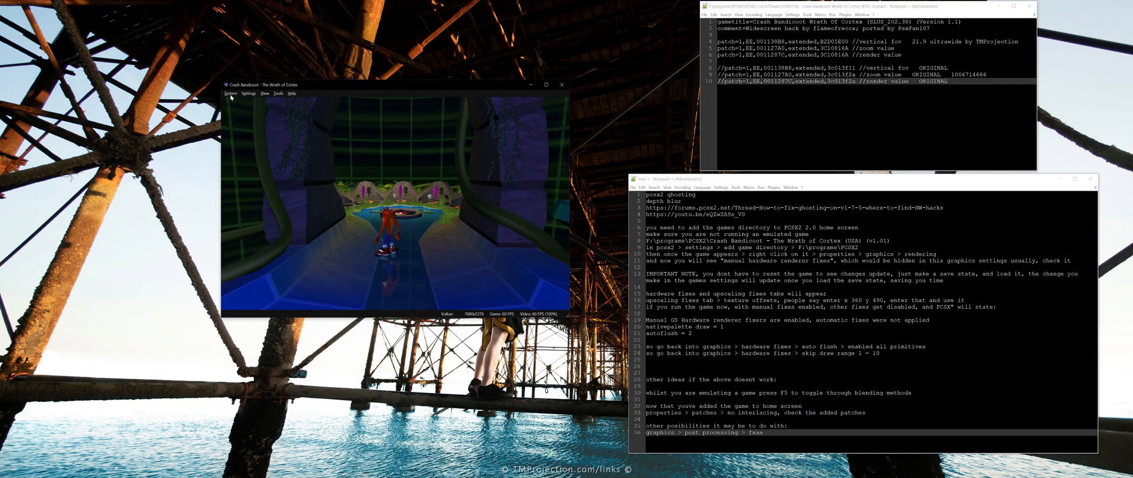
Shut down the running Crash Bandicoot game without saving and select it in the game list.
left_click(230, 93)
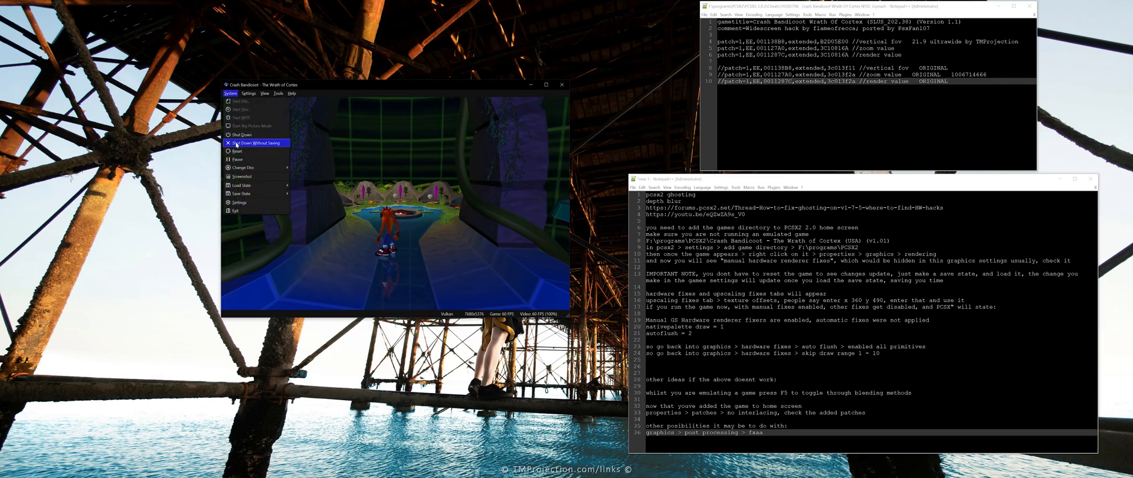
left_click(256, 142)
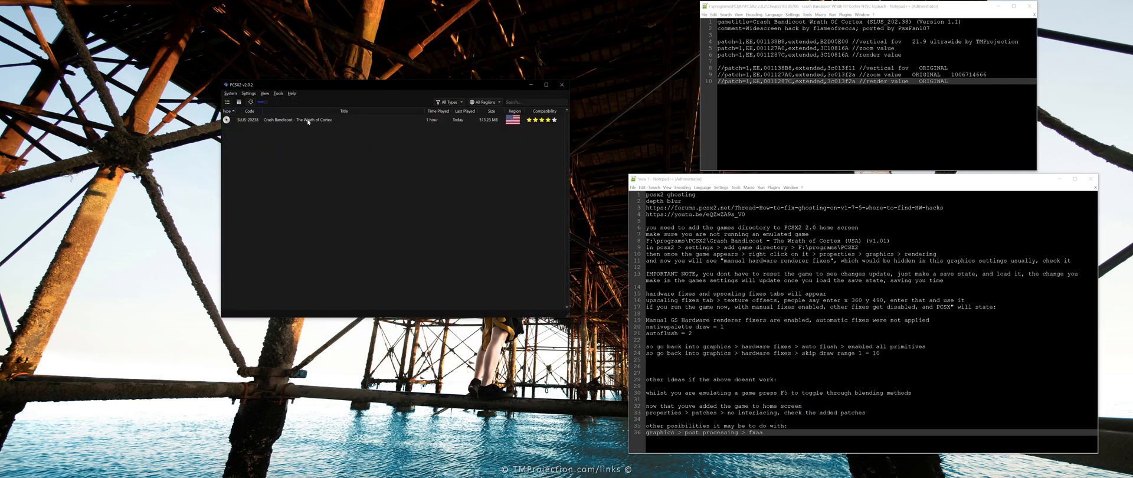
left_click(296, 121)
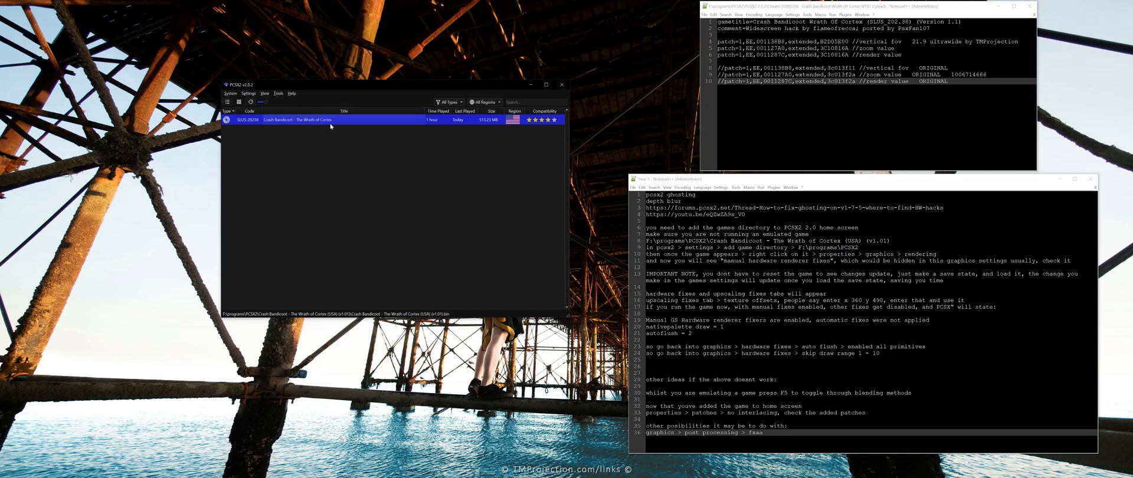
mouse_move(416, 157)
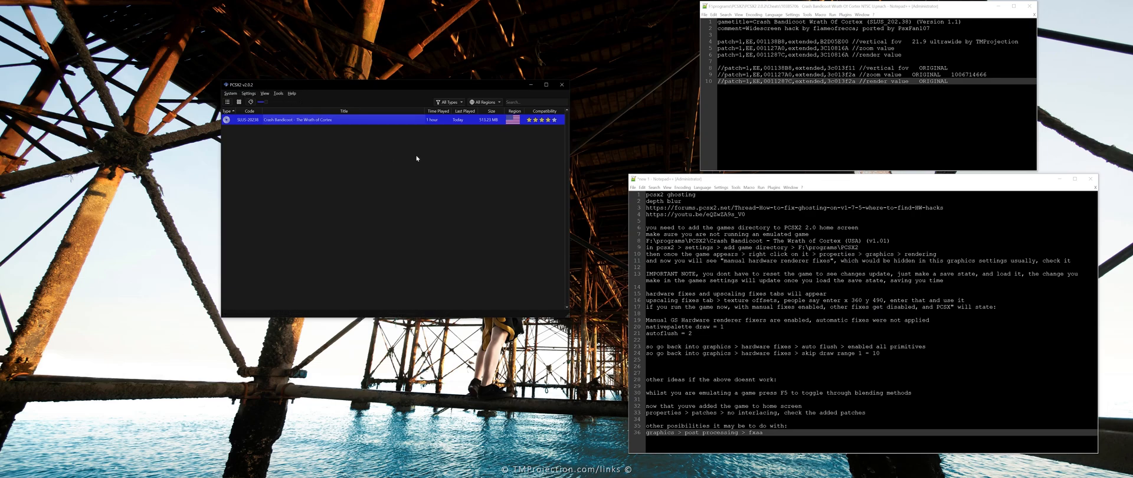
mouse_move(303, 121)
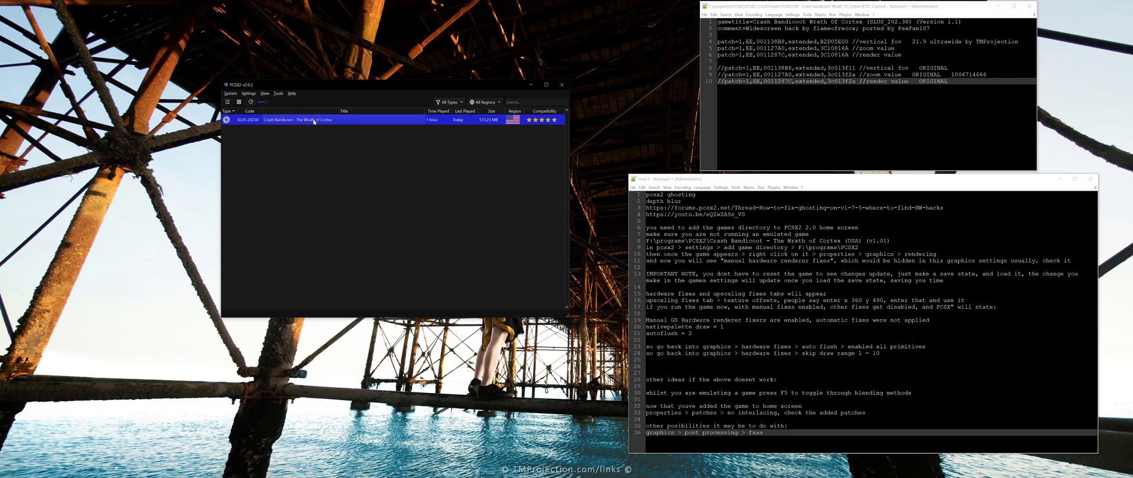
Restore all PCSX2 settings to defaults, confirming with Yes, and return to the game list.
left_click(248, 93)
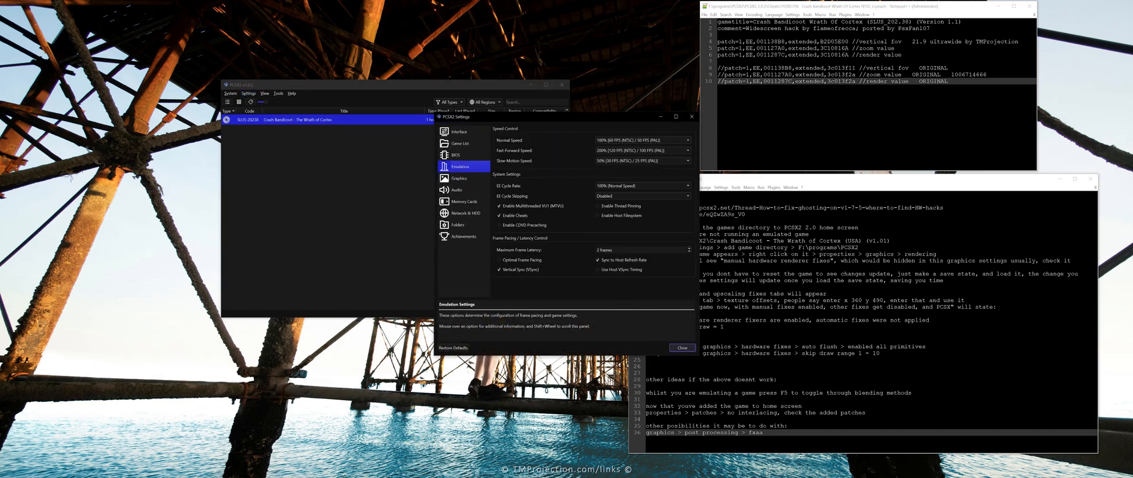
left_click(454, 346)
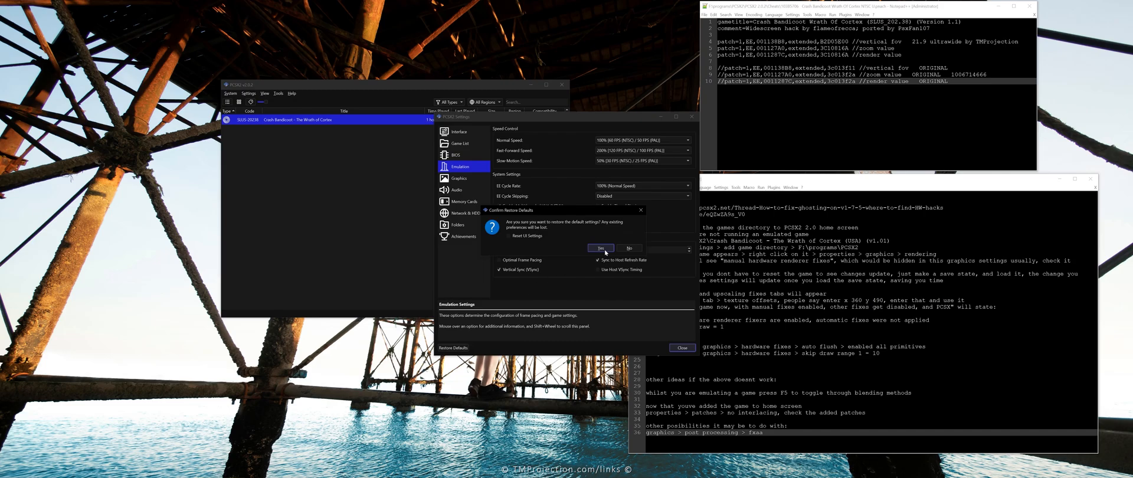
left_click(601, 248)
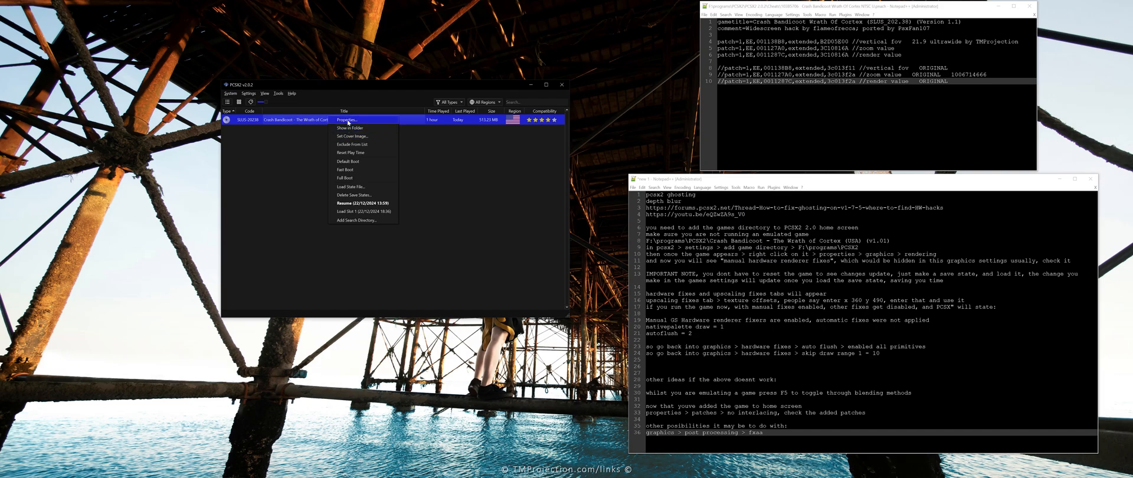
left_click(346, 120)
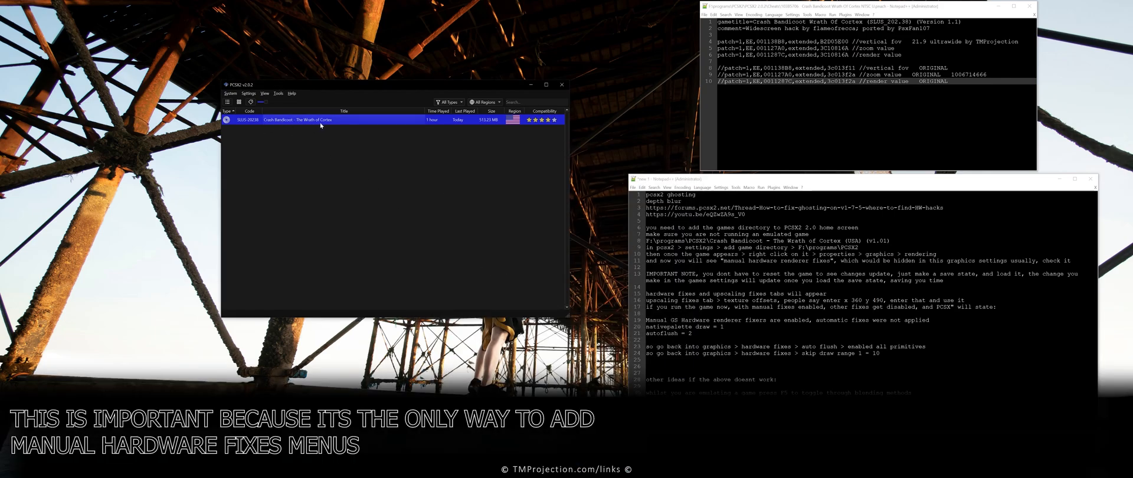
mouse_move(287, 121)
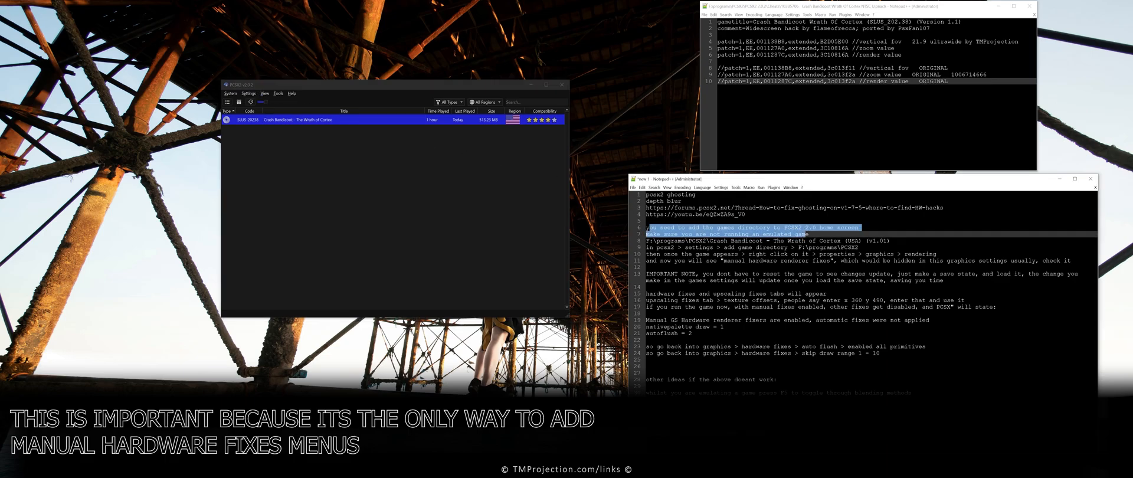
Add the Crash Bandicoot – The Wrath of Cortex folder as a game directory and answer the Scan Recursively prompt.
left_click(249, 93)
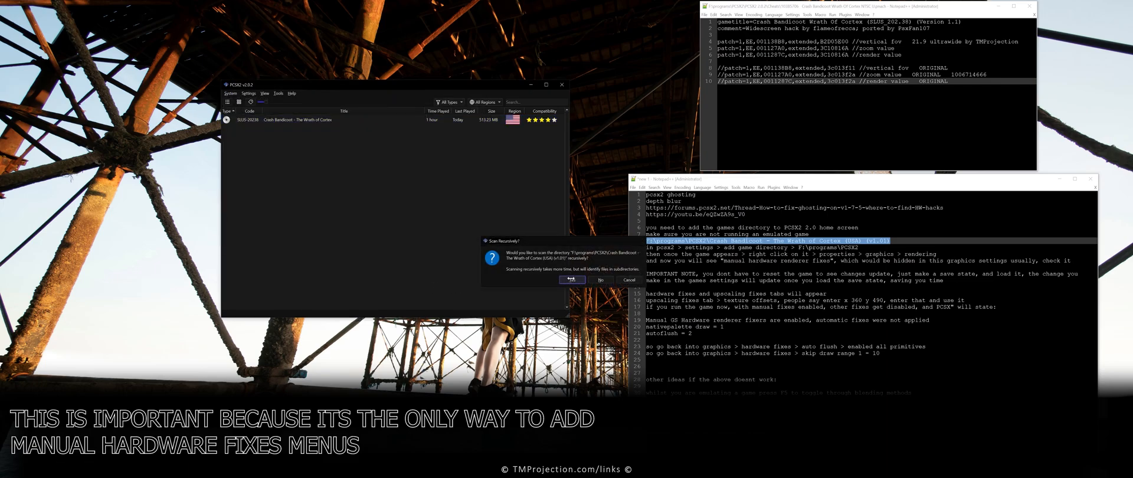
left_click(571, 279)
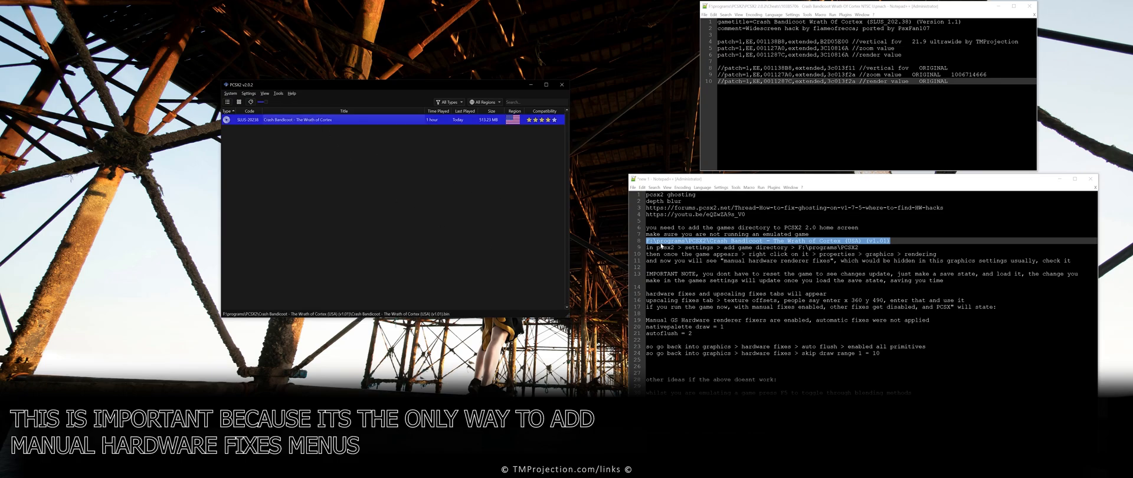
mouse_move(517, 208)
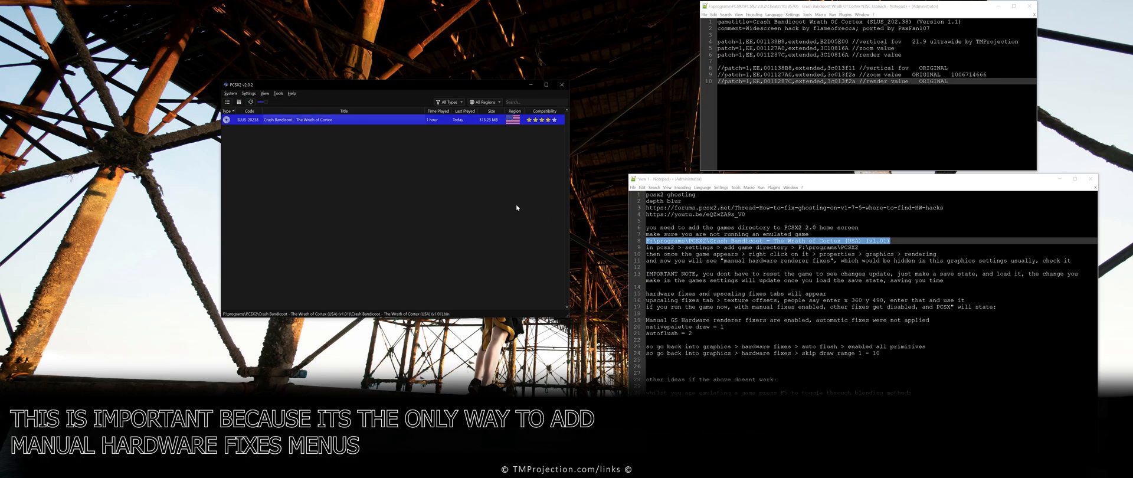
mouse_move(325, 126)
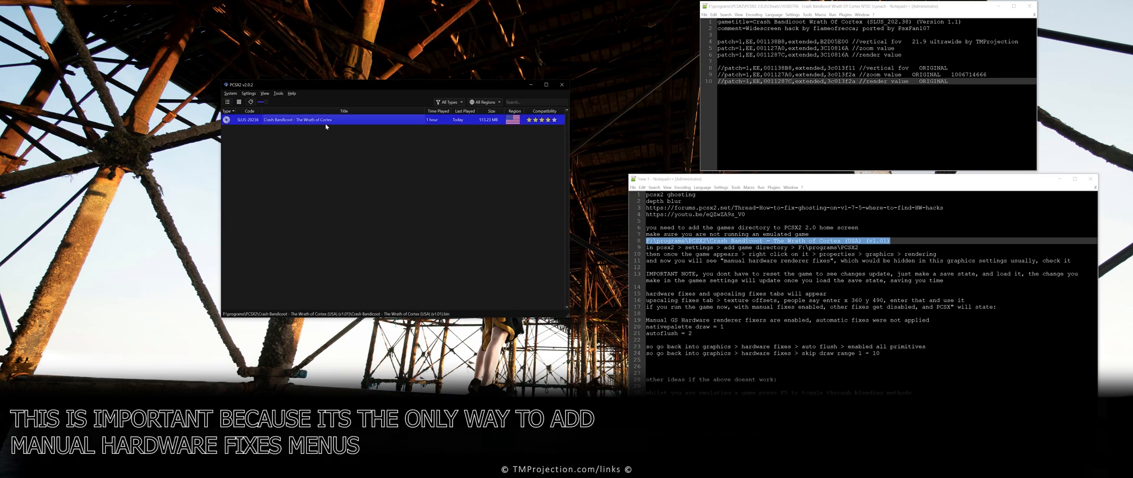
Enable Manual Hardware Renderer Fixes in Crash Bandicoot's per-game Rendering properties.
right_click(303, 120)
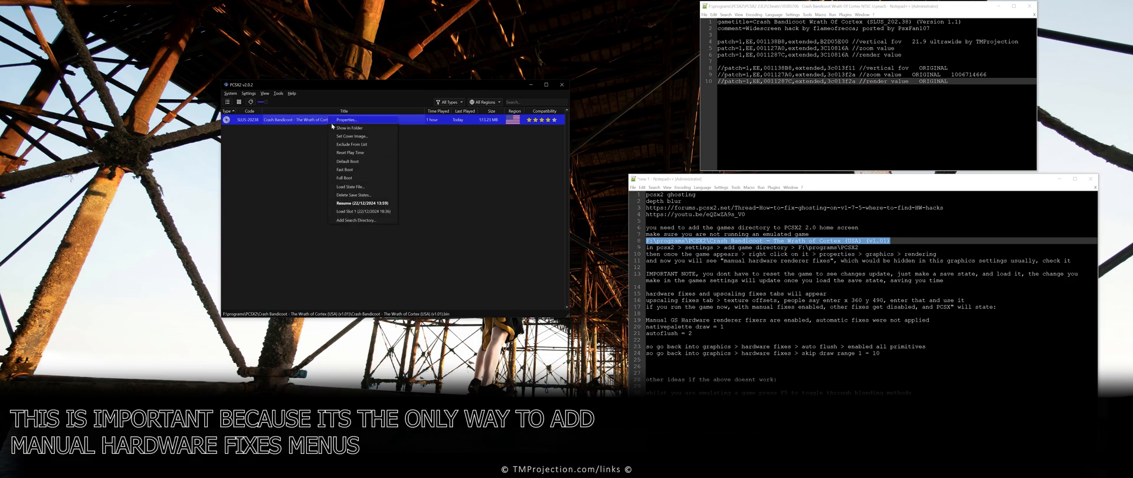
left_click(346, 120)
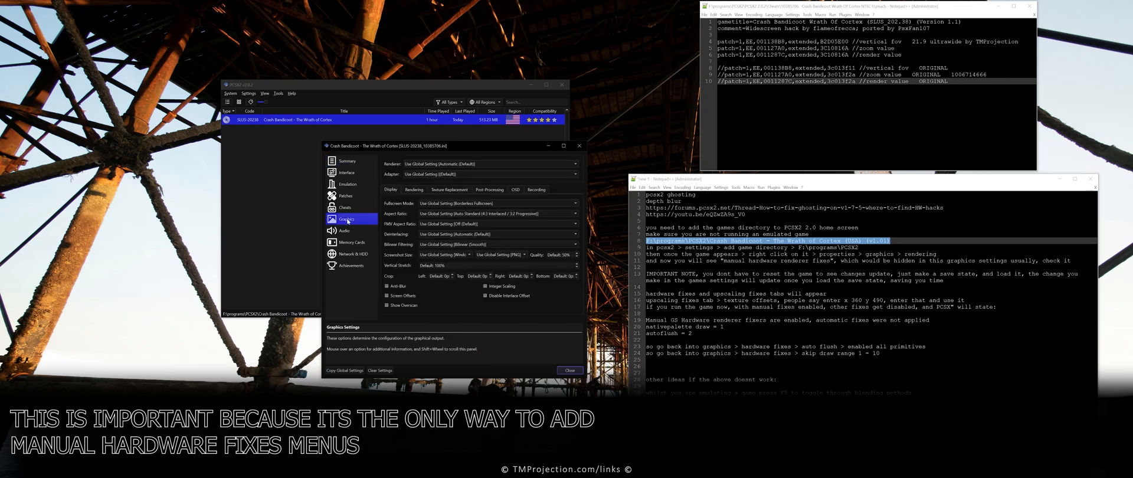
left_click(413, 188)
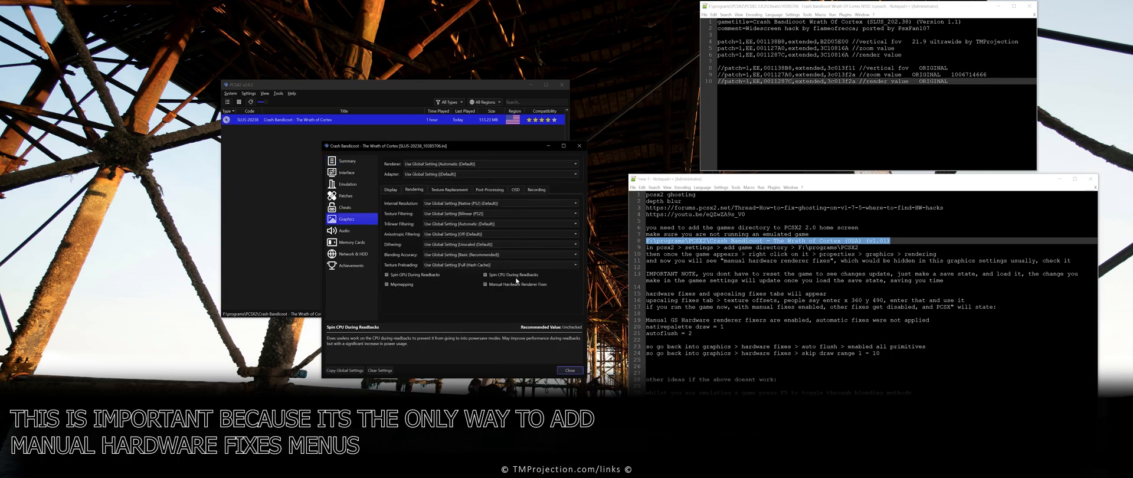
mouse_move(485, 283)
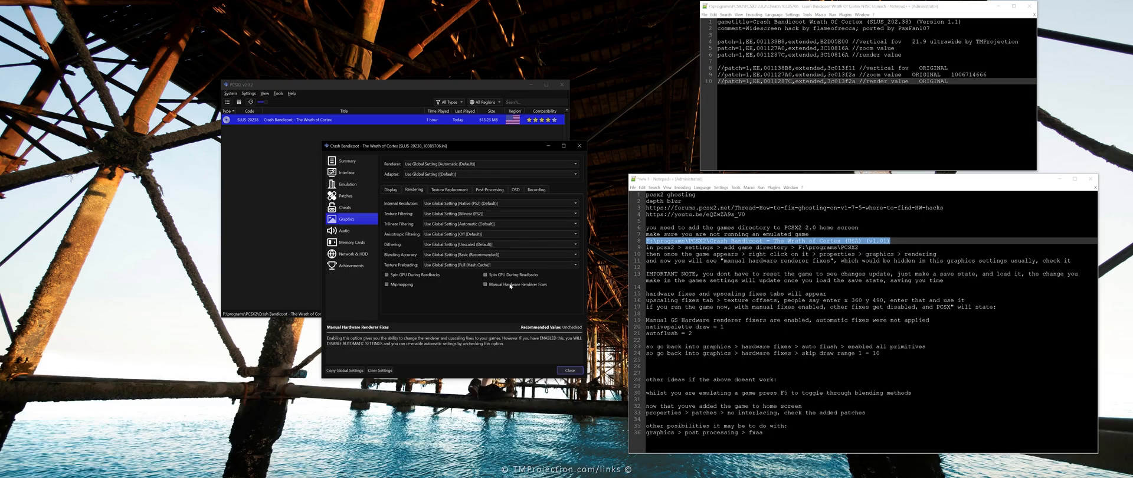
left_click(486, 283)
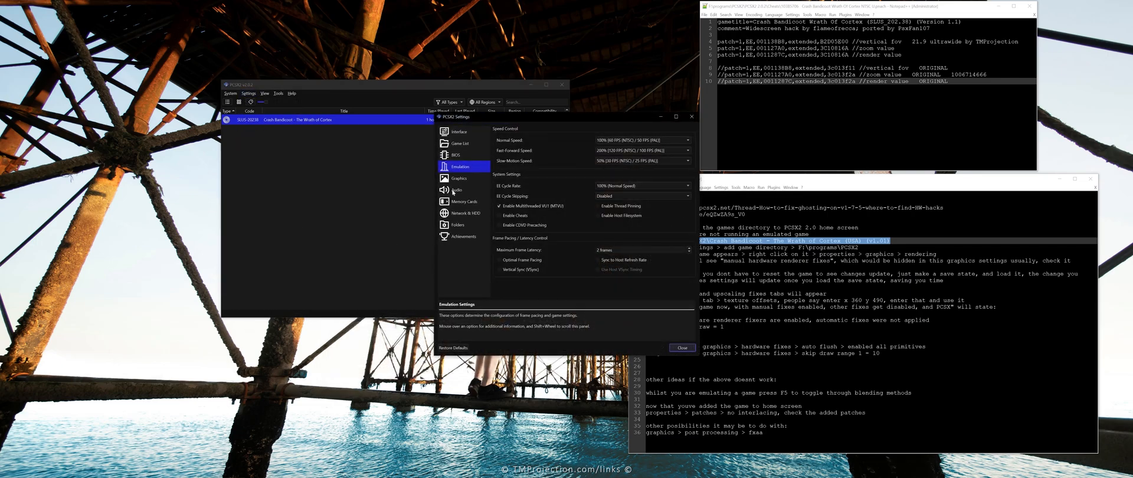
In global Graphics display settings, set the internal resolution to 12x native.
left_click(459, 177)
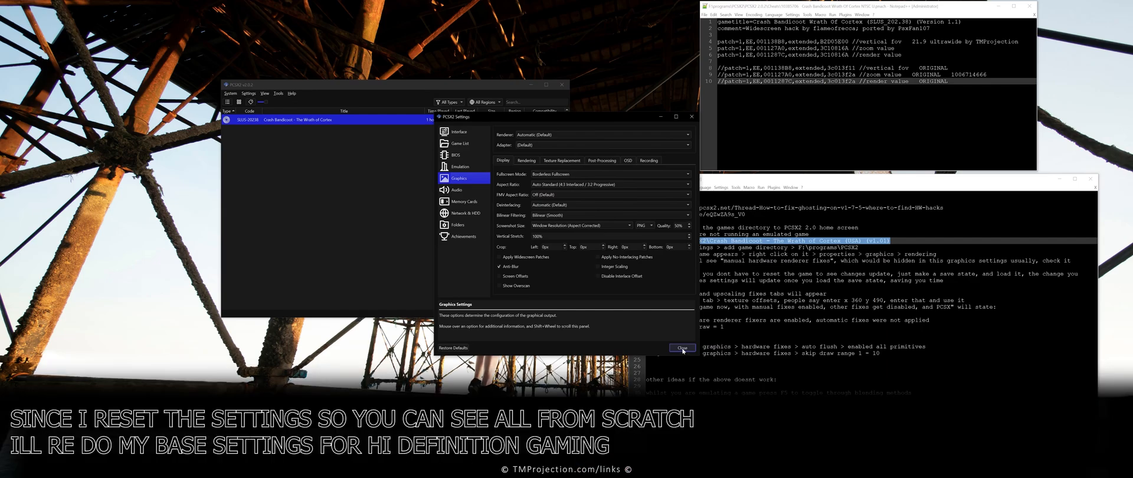
mouse_move(527, 163)
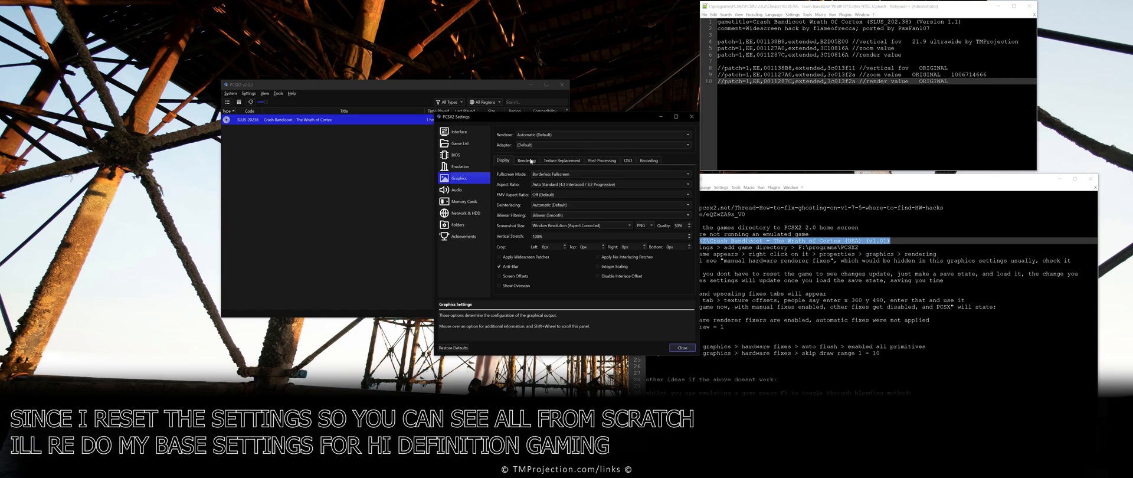
left_click(527, 159)
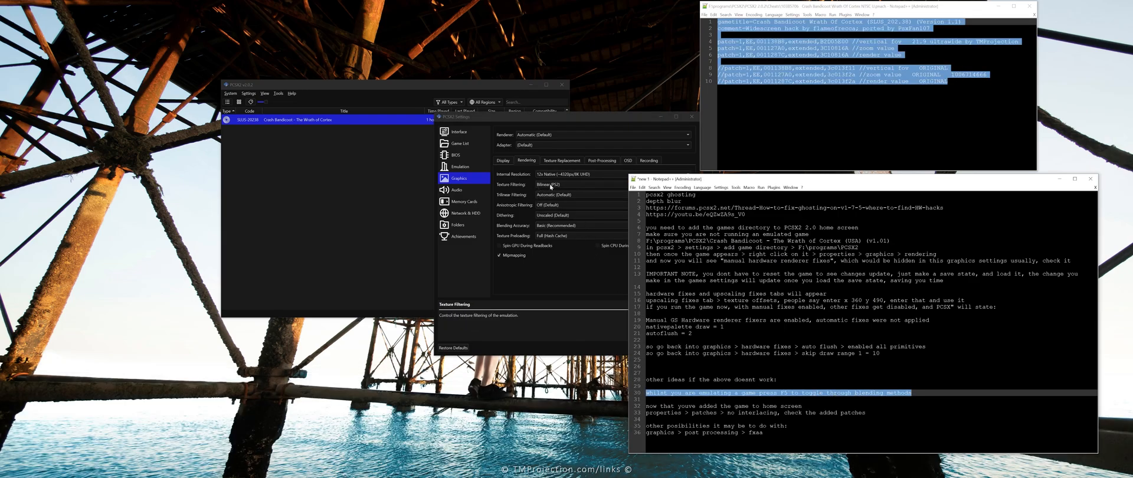
left_click(502, 160)
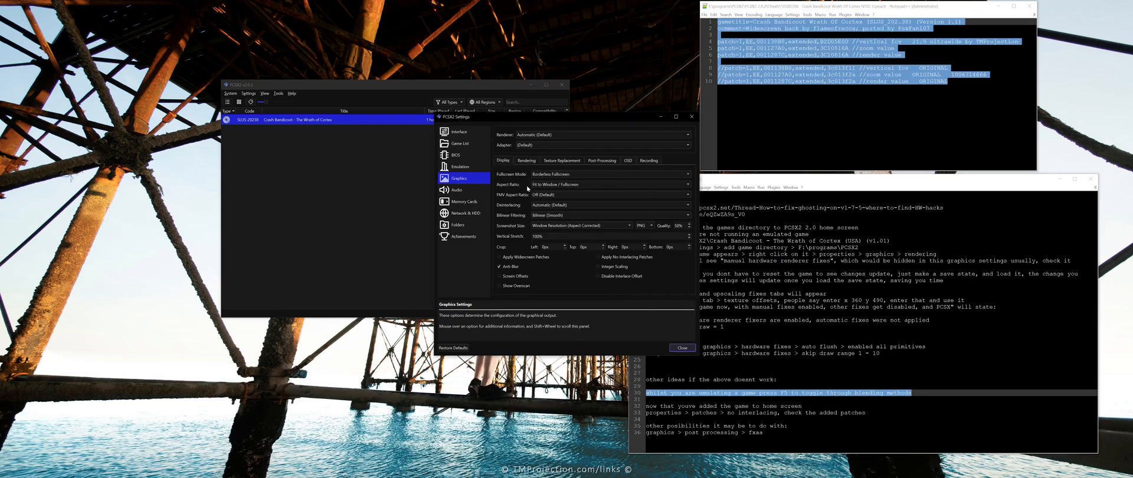
left_click(608, 205)
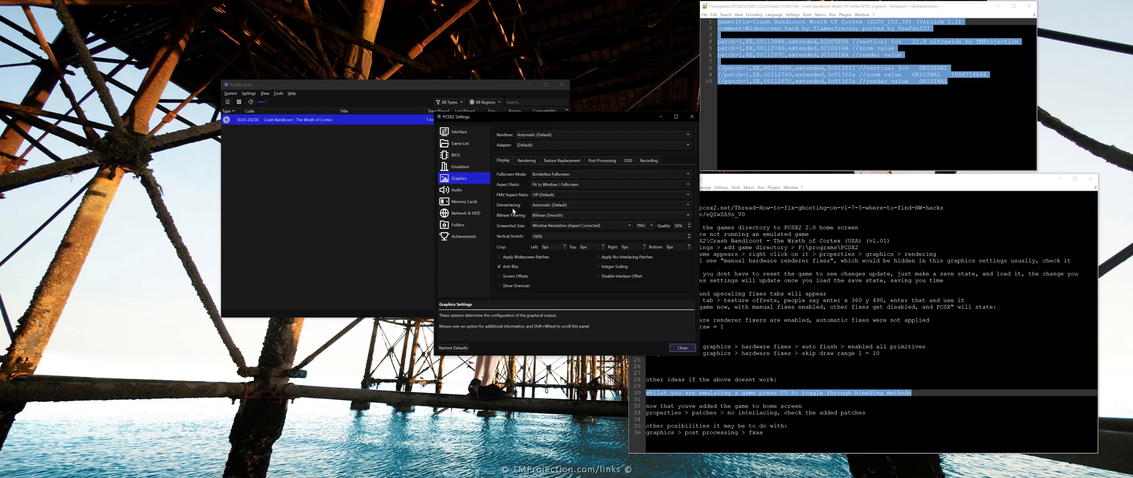
mouse_move(570, 245)
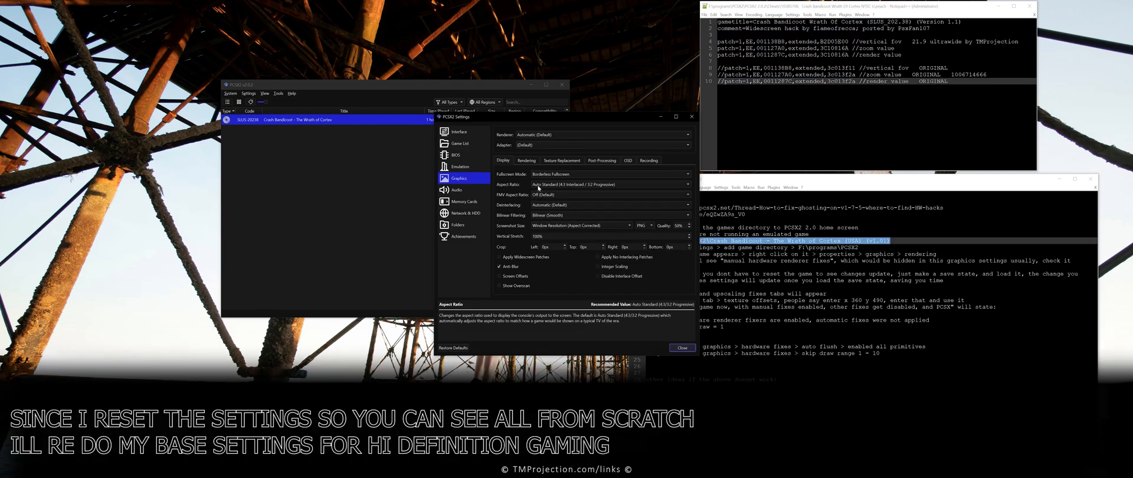
Set aspect ratio to Fit to Window / Fullscreen, enable Vertical Sync under Emulation, and close settings.
left_click(608, 173)
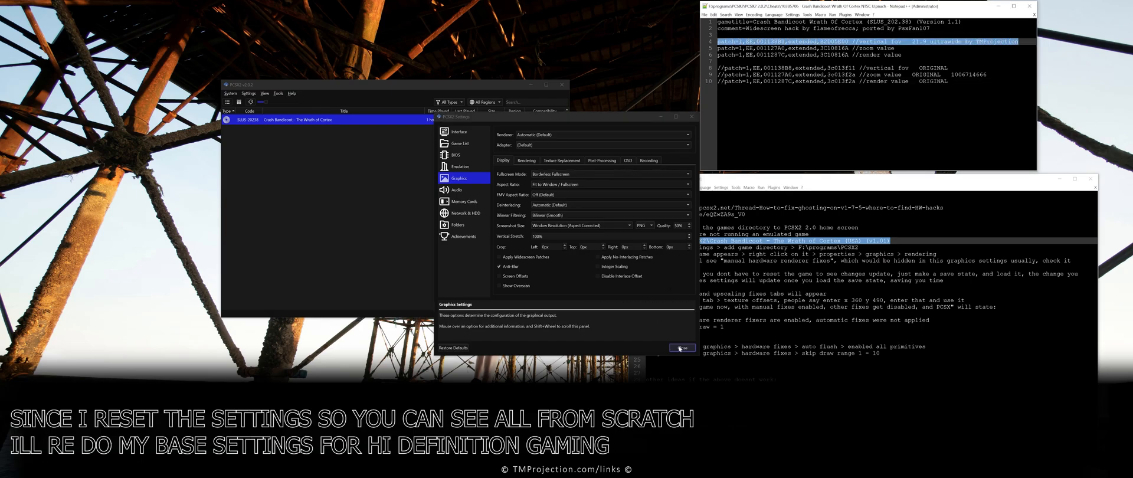
left_click(459, 167)
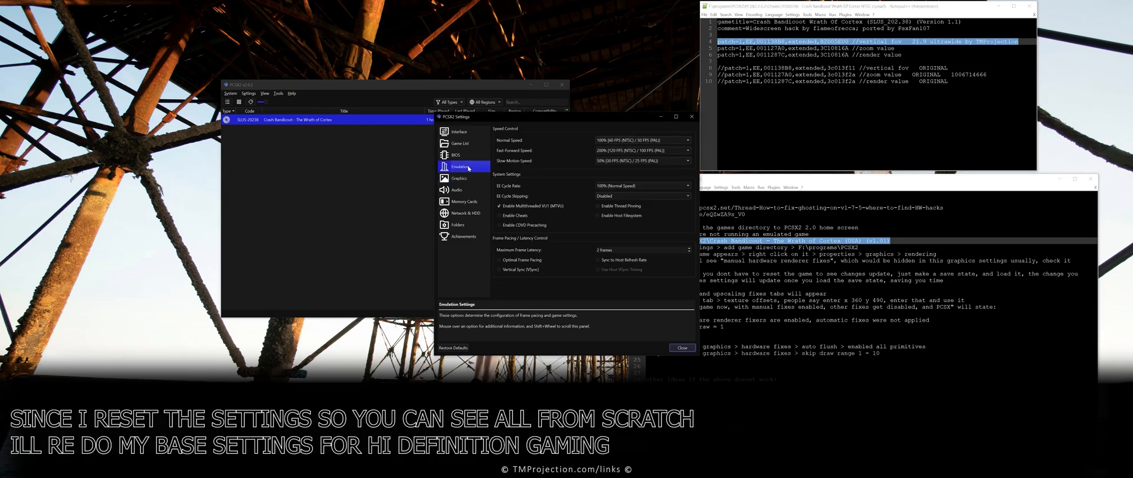
left_click(500, 215)
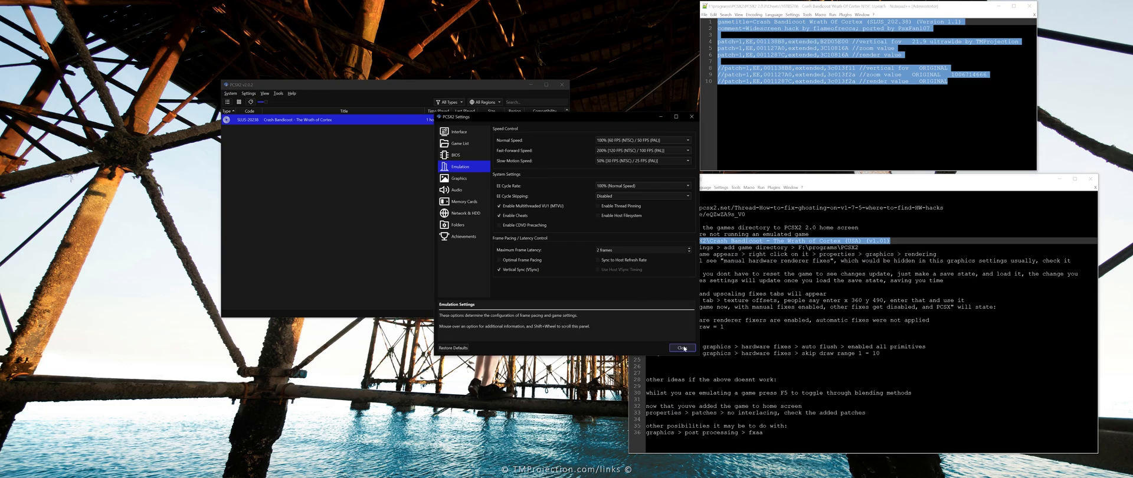
left_click(681, 346)
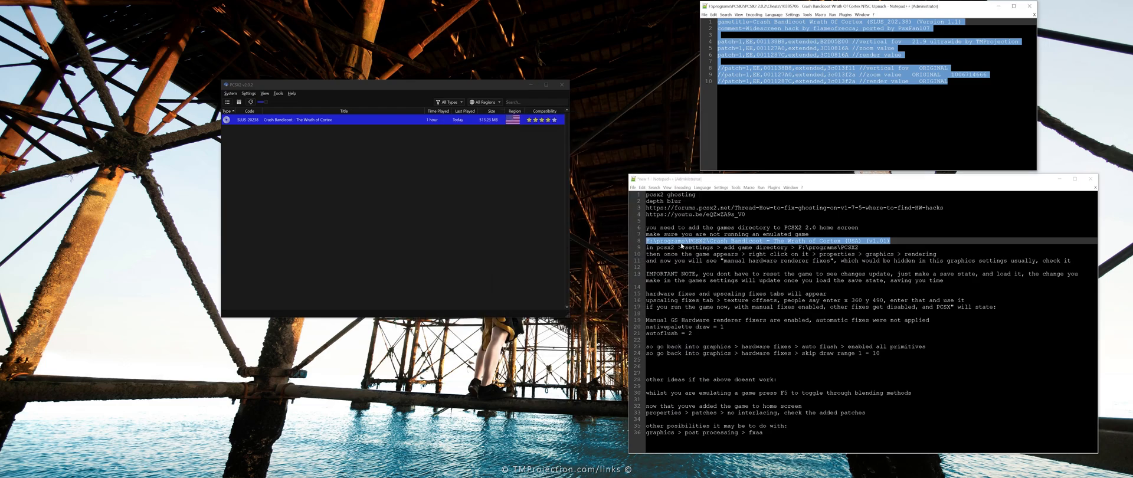
Set Crash Bandicoot's per-game texture offsets to 306 and 490, then begin a skip-draw range at 10 under Hardware Fixes.
right_click(296, 119)
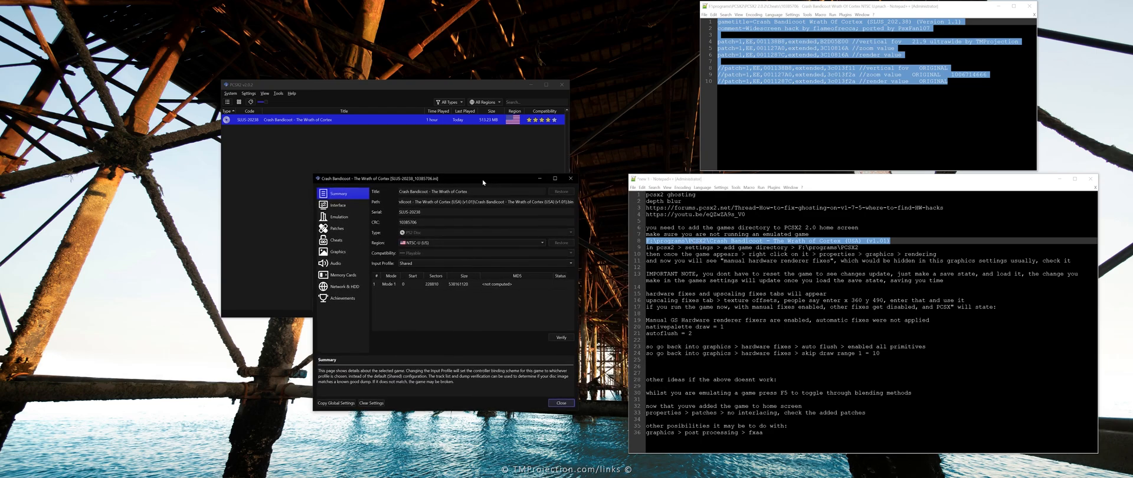
left_click(338, 251)
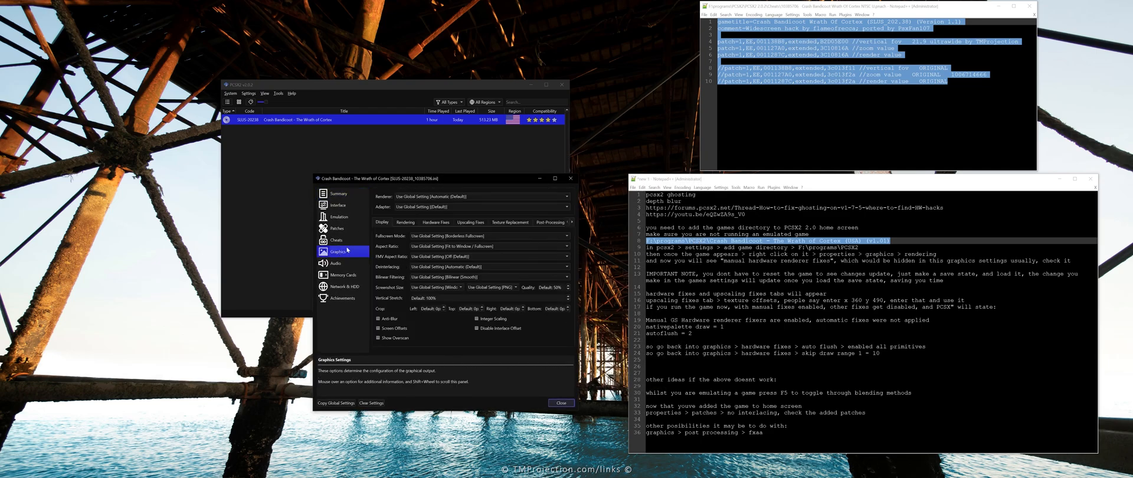
left_click(435, 222)
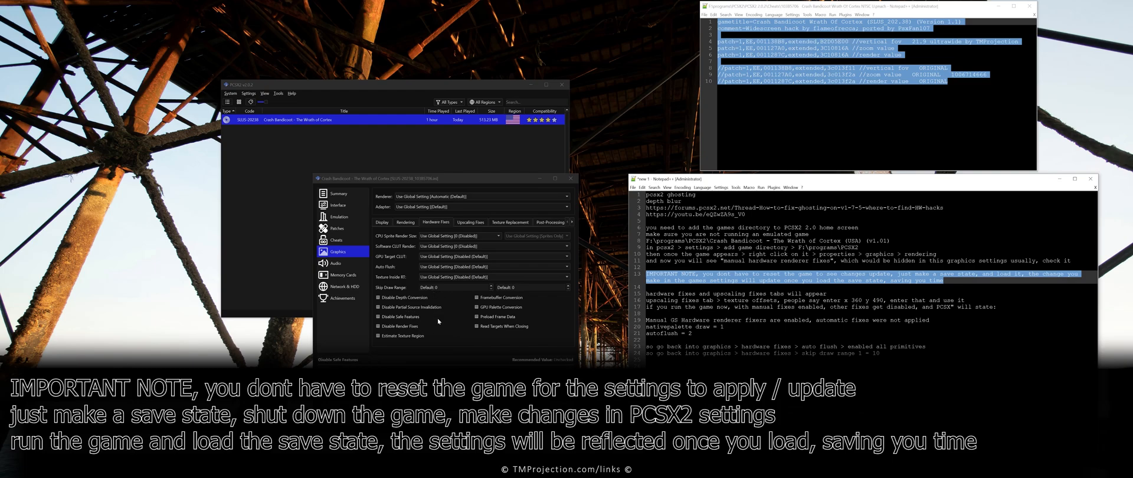
left_click(470, 222)
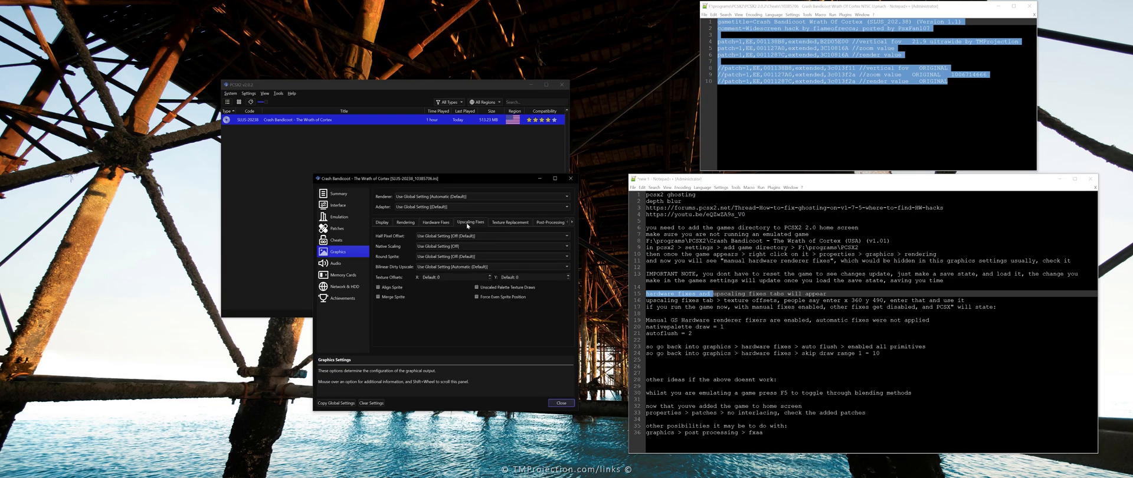
mouse_move(436, 277)
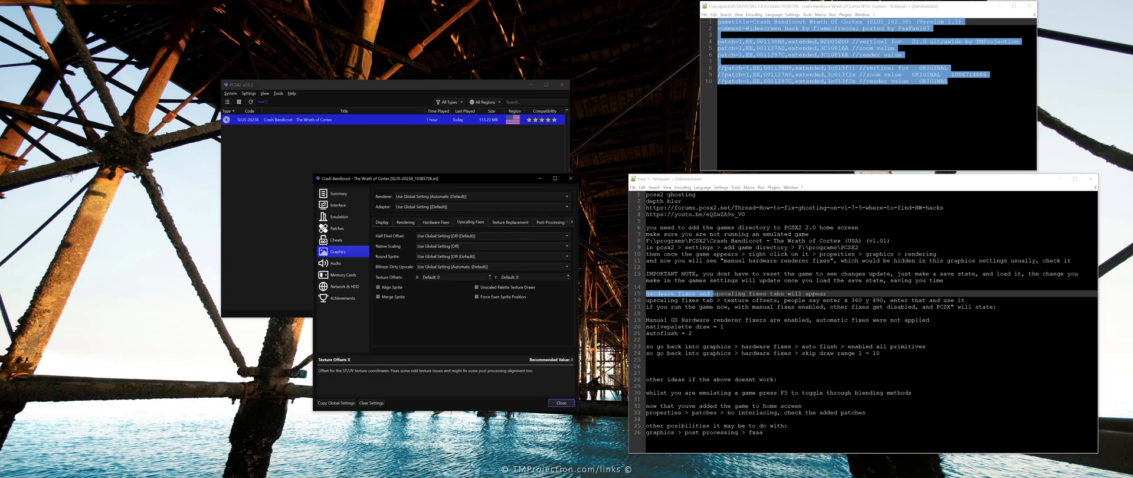
left_click(445, 276)
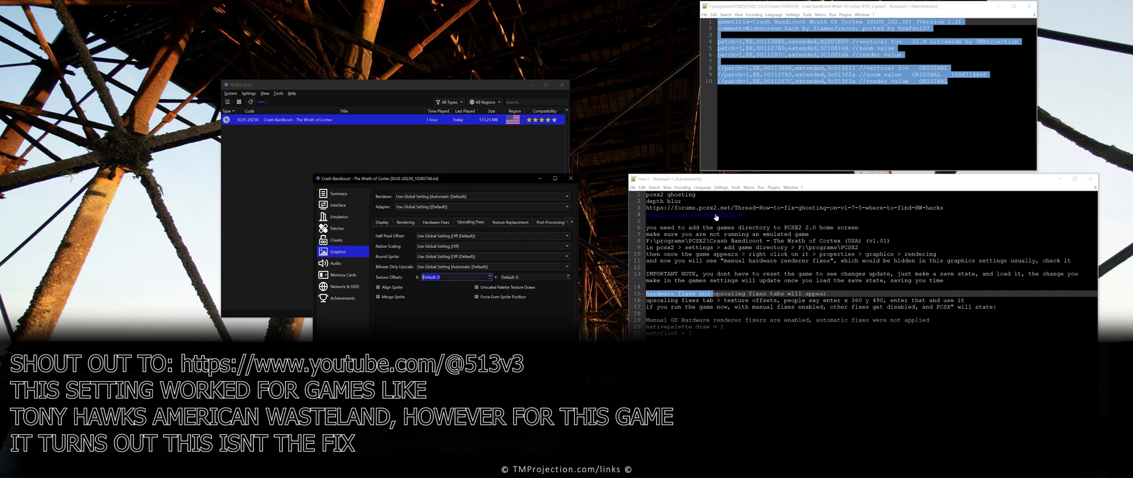
type("https://youtu.be/eQZwZA9s_V0")
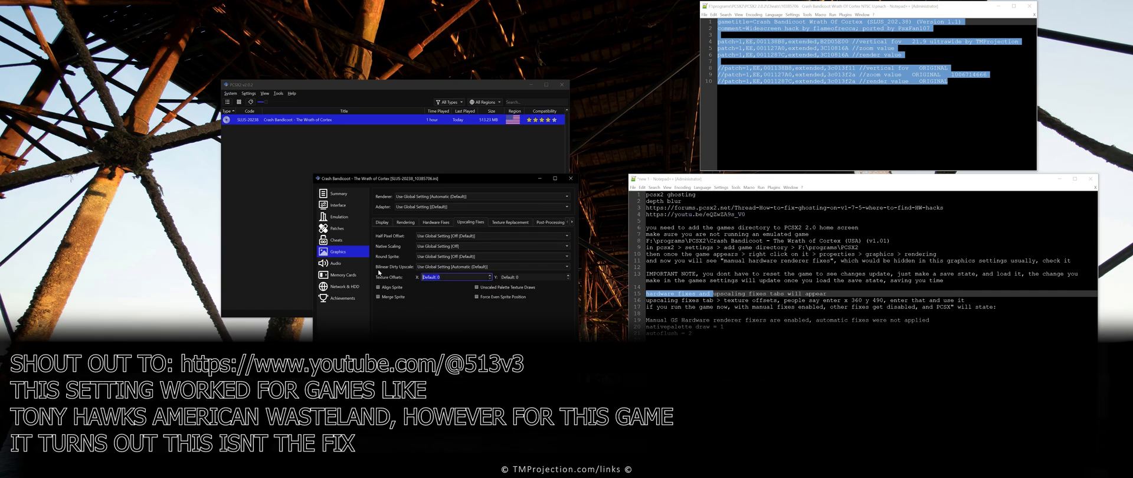
type("306")
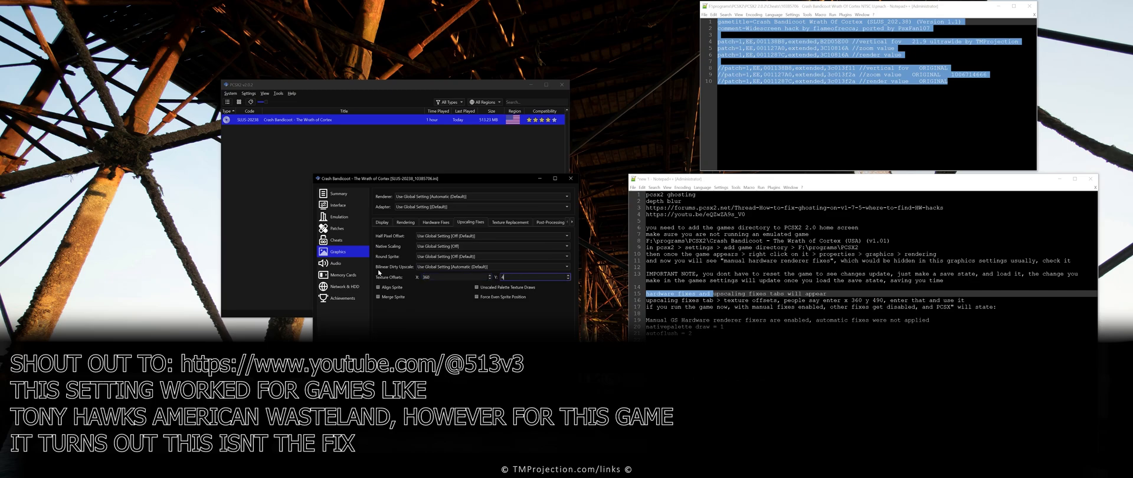
type("490")
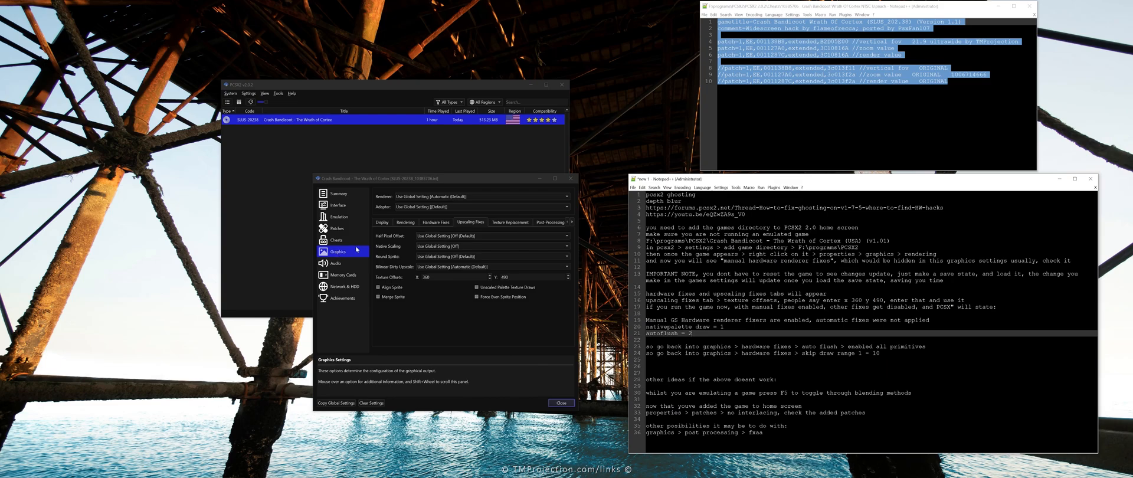
left_click(436, 222)
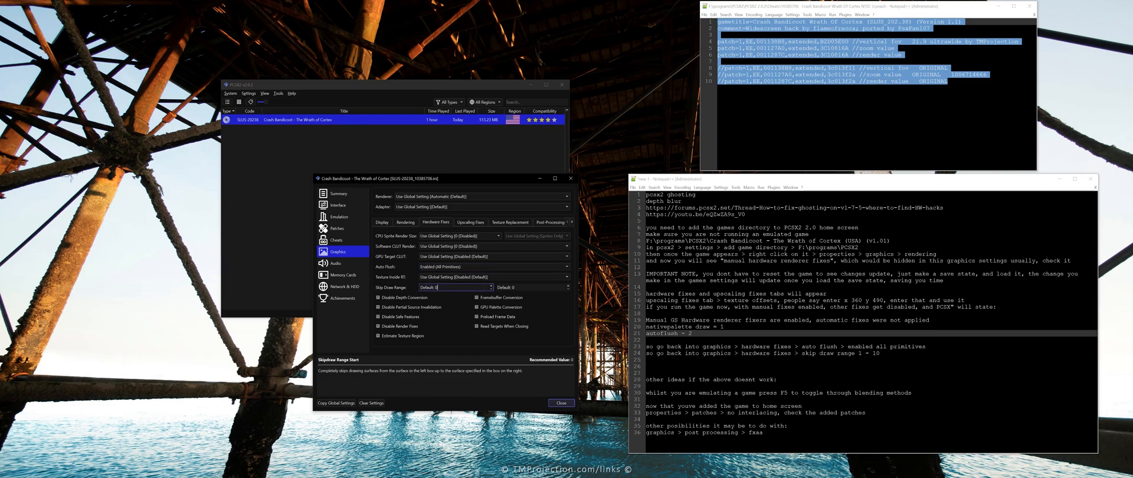
type("10")
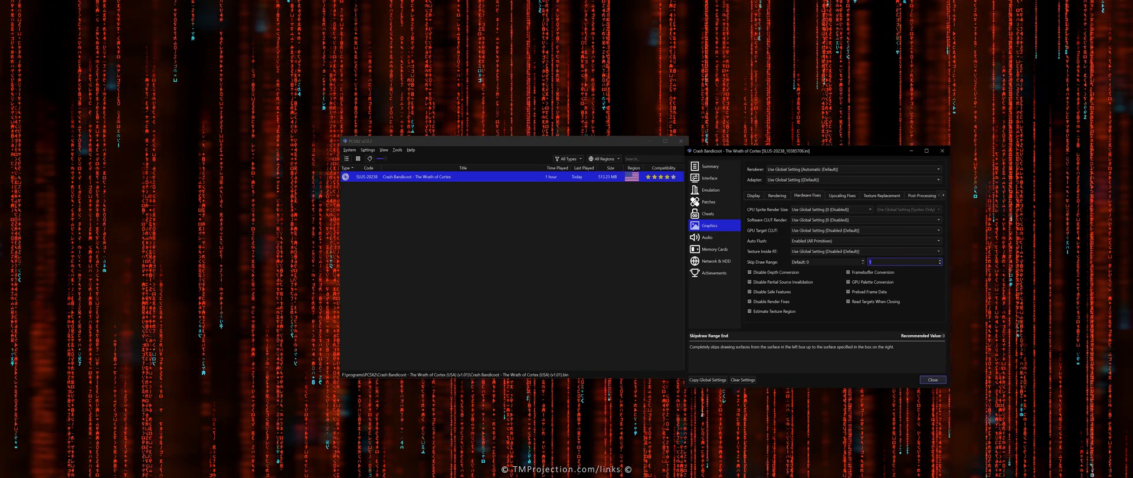
Close Properties, launch Crash Bandicoot from its resume state, and toggle to windowed mode with F1.
left_click(932, 379)
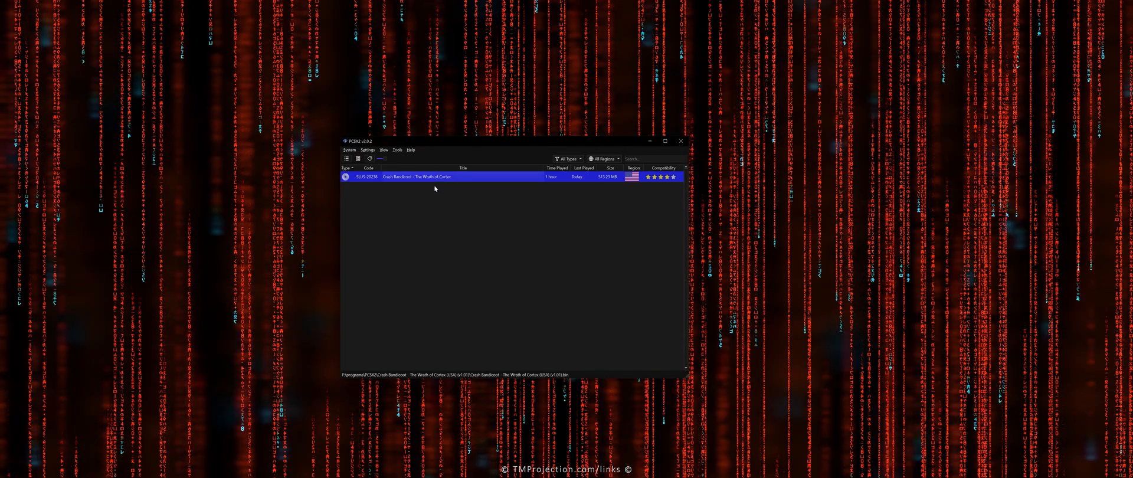
mouse_move(457, 244)
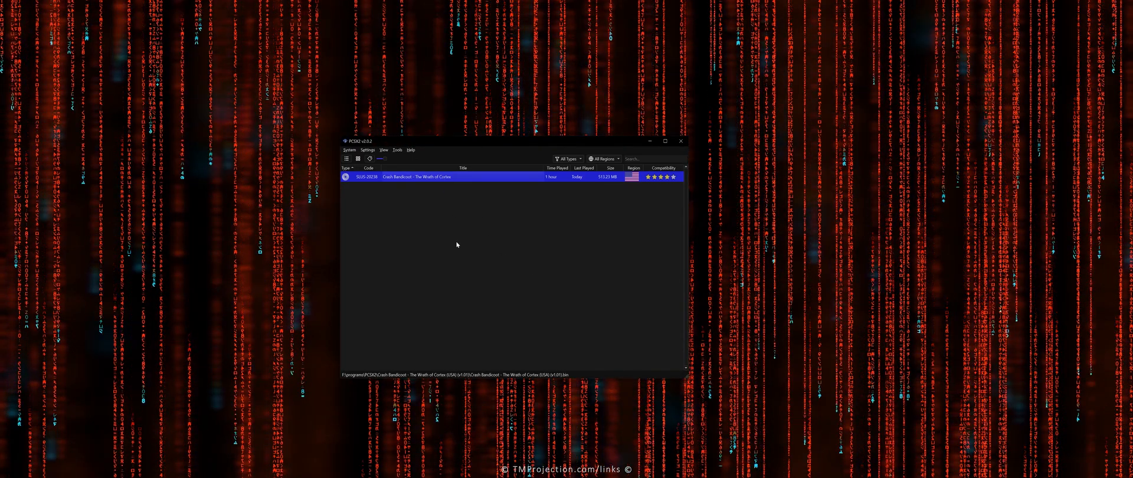
double_click(414, 177)
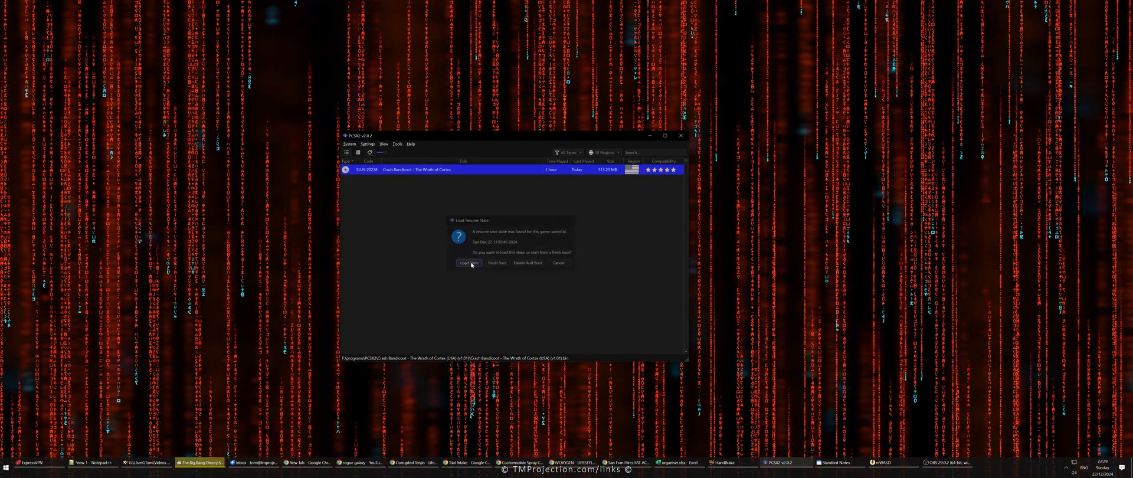
left_click(469, 261)
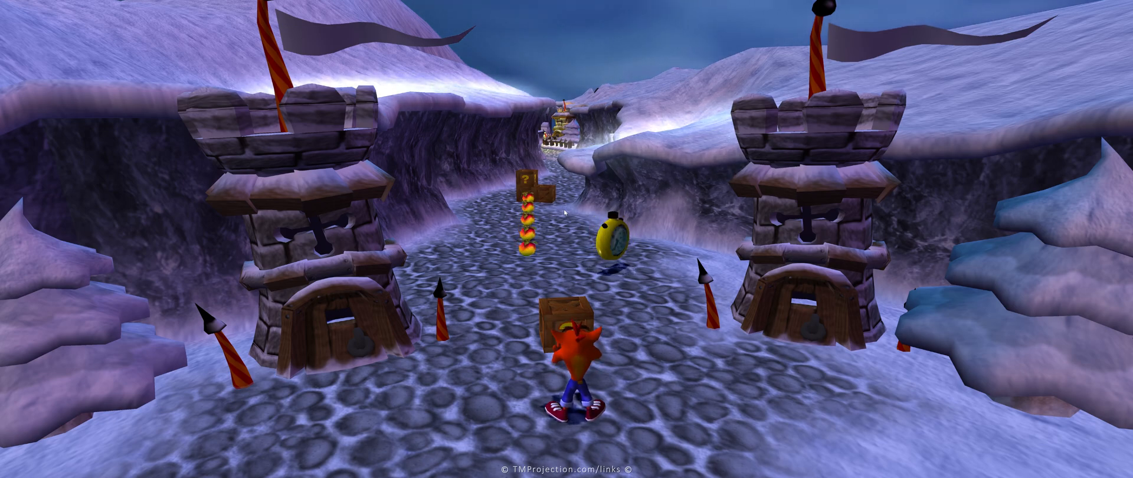
key("F1")
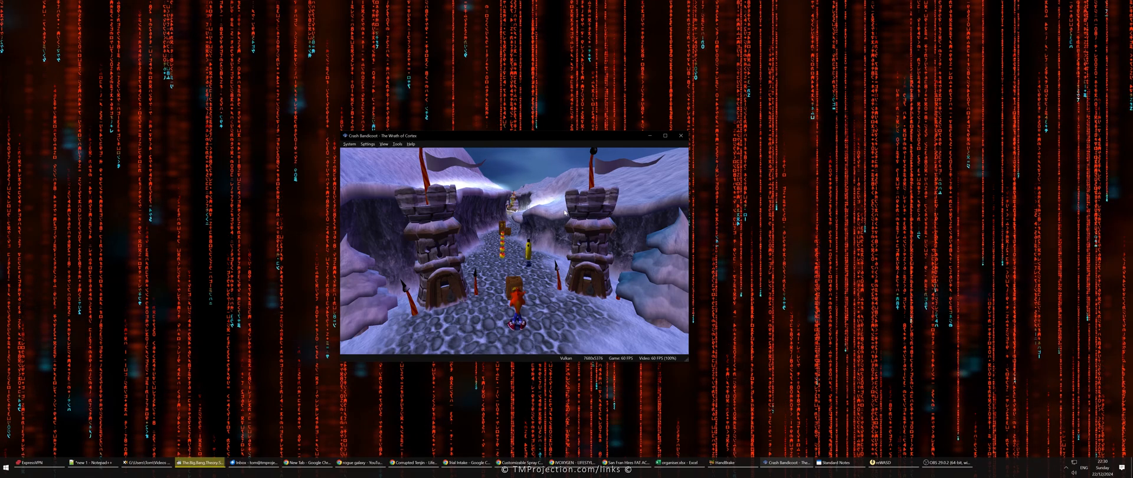
Shut down the running game and relaunch Crash Bandicoot with manual hardware fixes active.
left_click(350, 150)
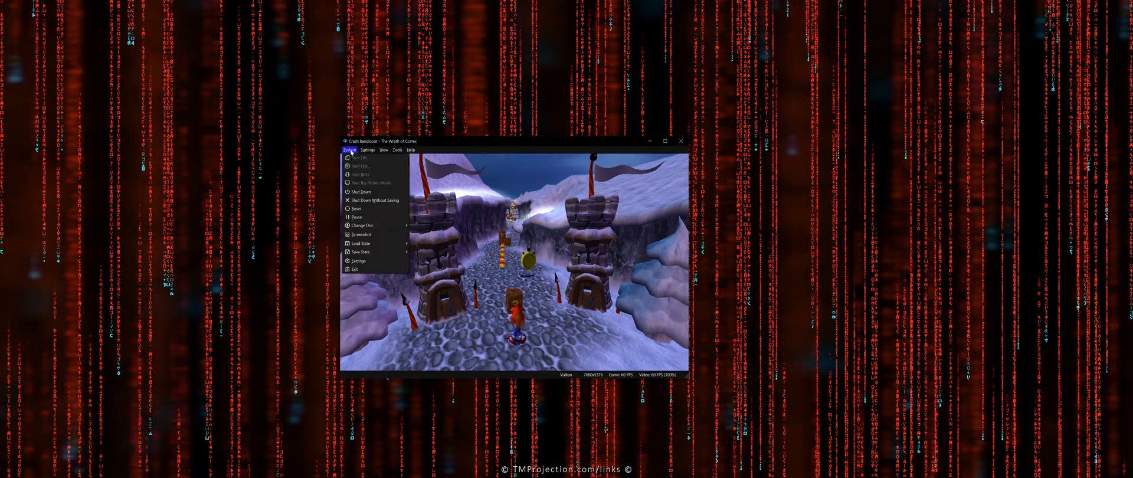
left_click(359, 192)
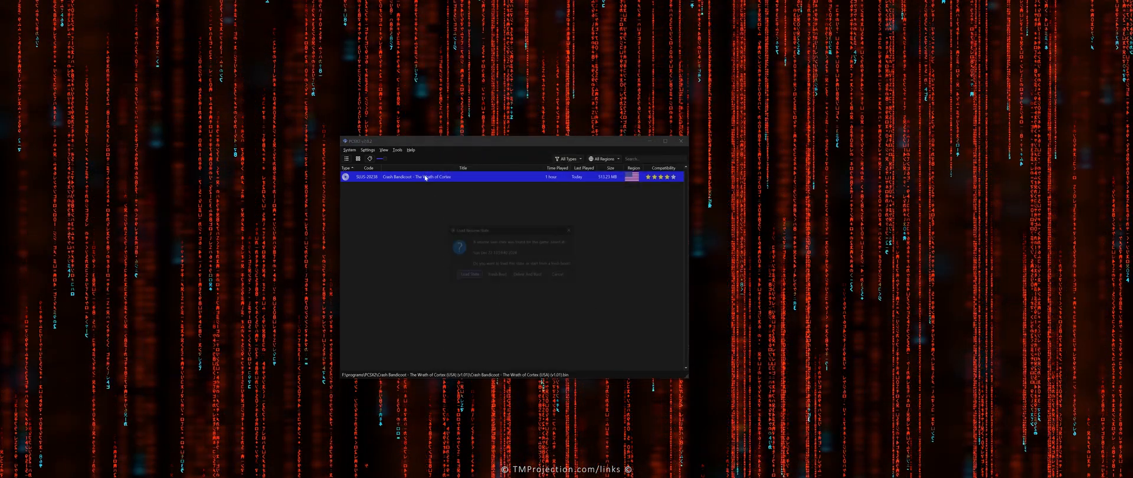
left_click(470, 274)
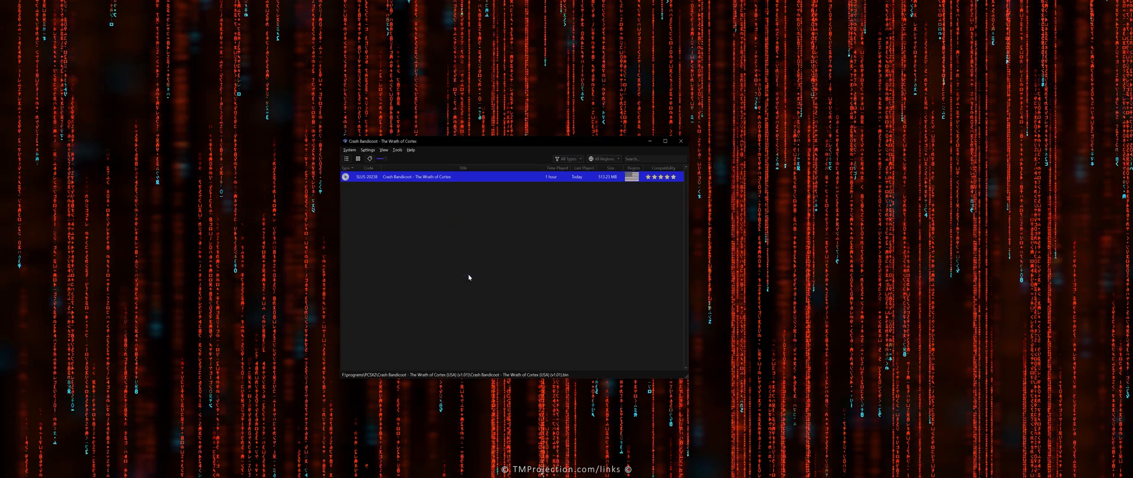
double_click(415, 177)
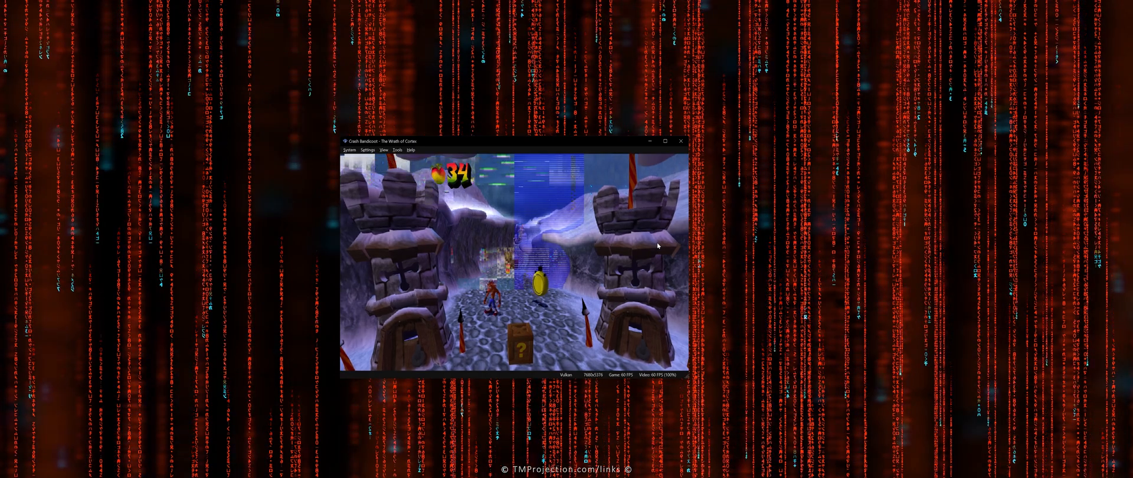
left_click(349, 150)
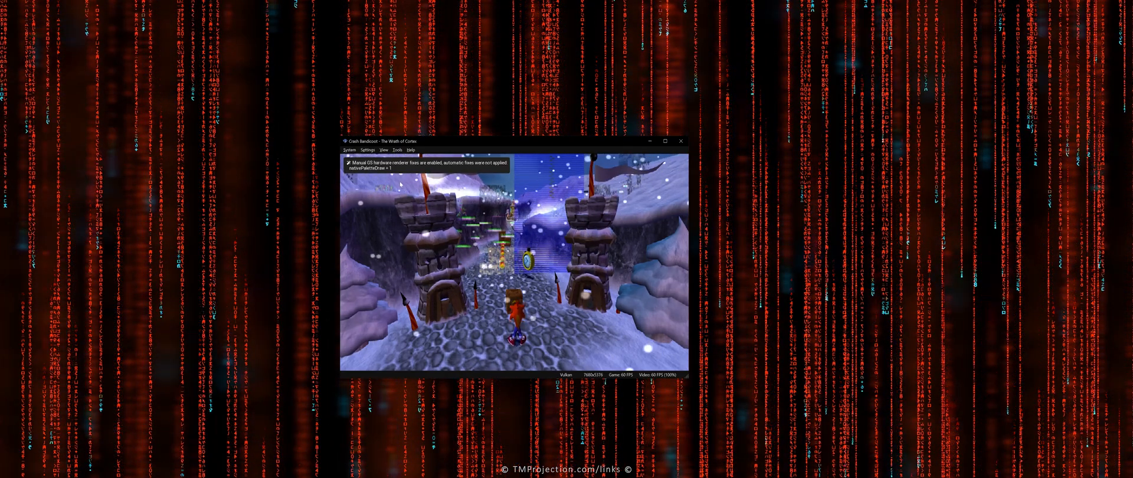
Resume Crash Bandicoot from its save state, then stop it and return to the game list.
left_click(350, 150)
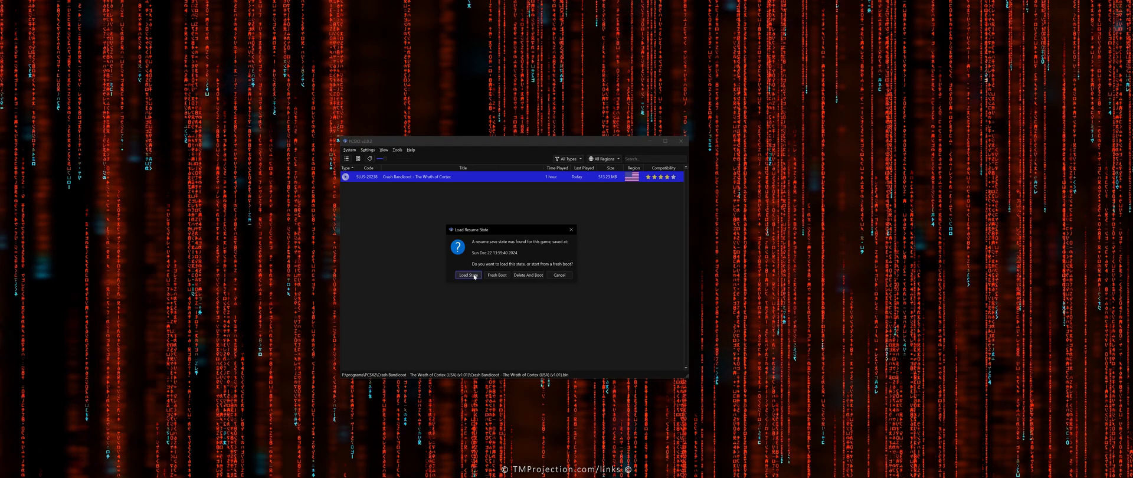
left_click(467, 275)
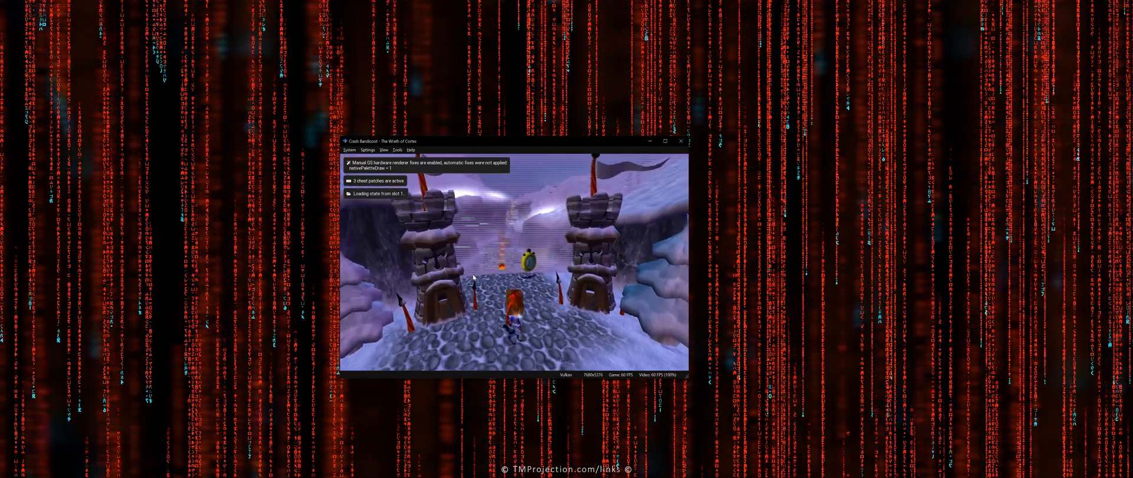
left_click(349, 150)
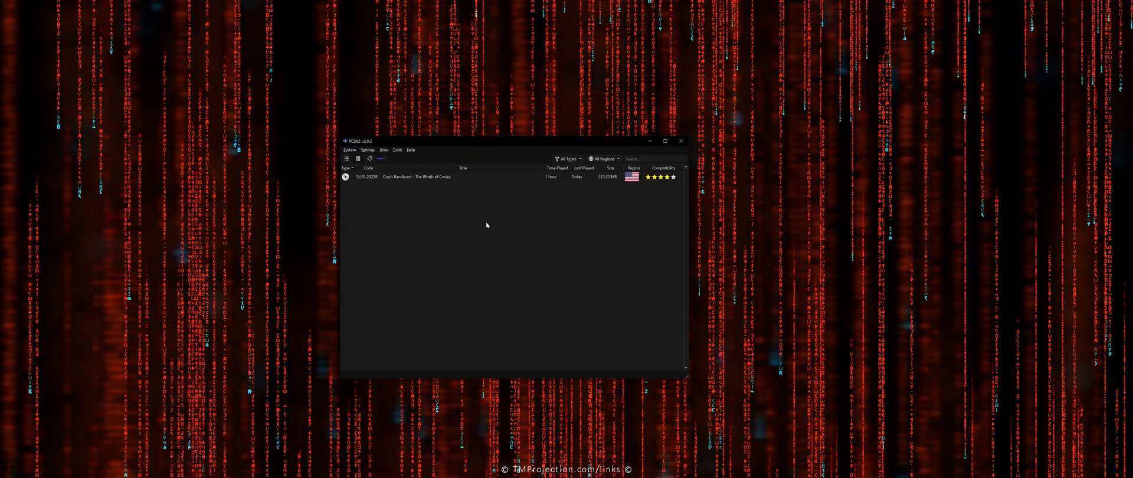
Launch Crash Bandicoot from the game list and resume it from its saved state.
left_click(416, 177)
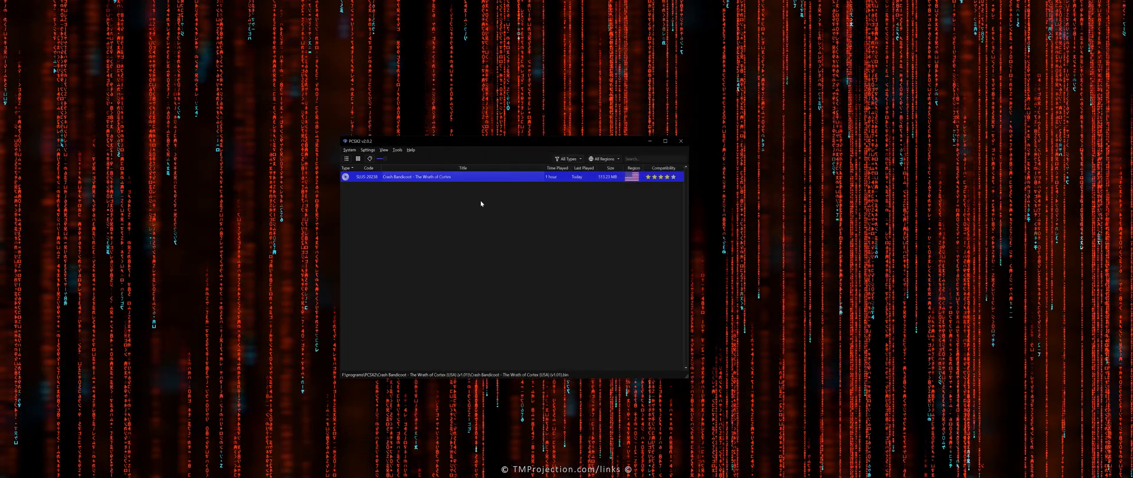
double_click(414, 177)
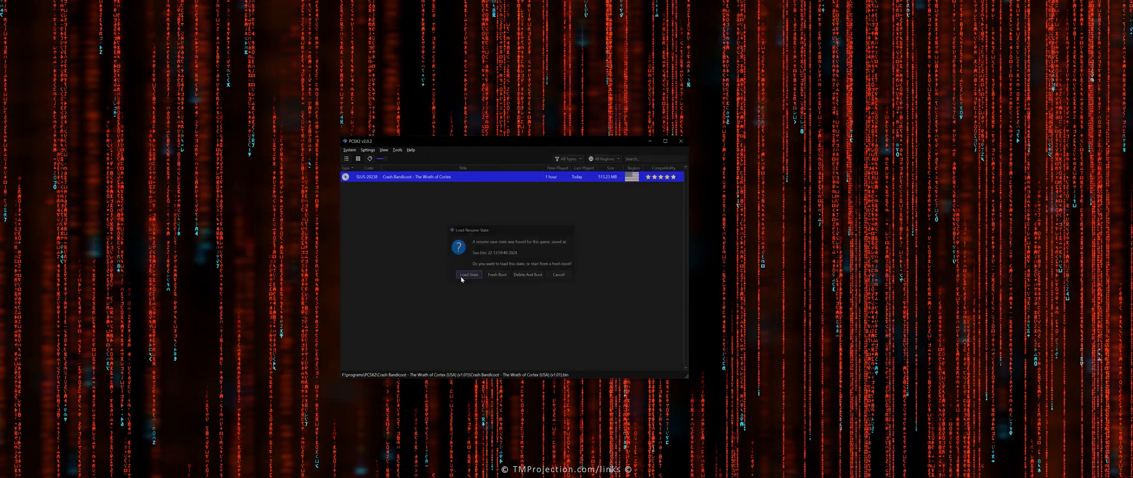
left_click(469, 274)
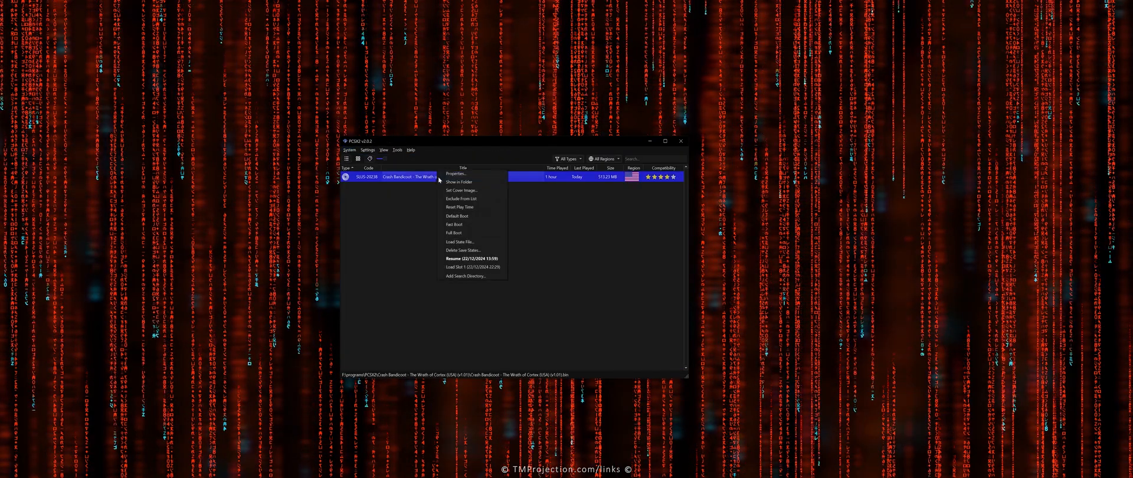
Set Crash Bandicoot's per-game Texture Offsets X and Y to 0 under Upscaling Fixes and close Properties.
left_click(457, 174)
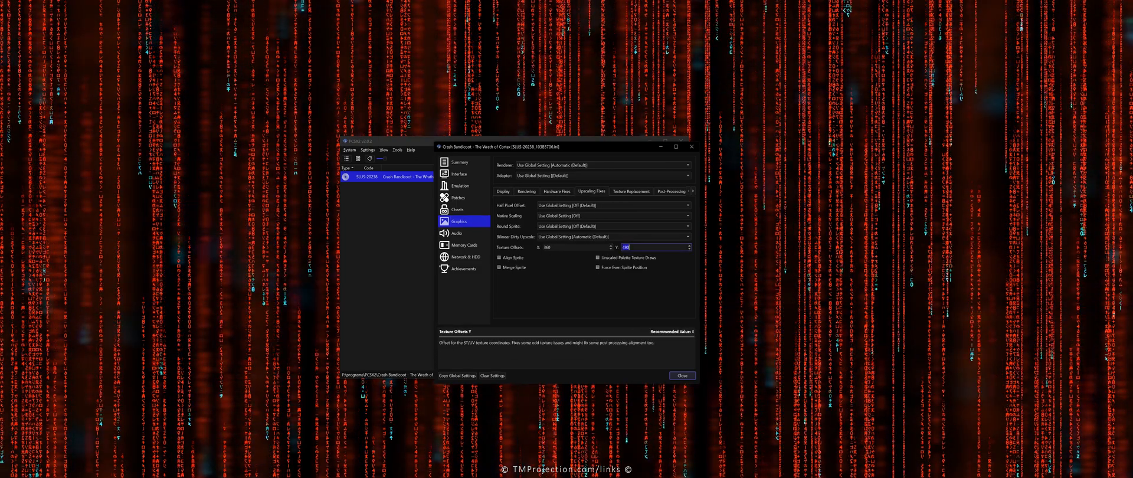
left_click(680, 375)
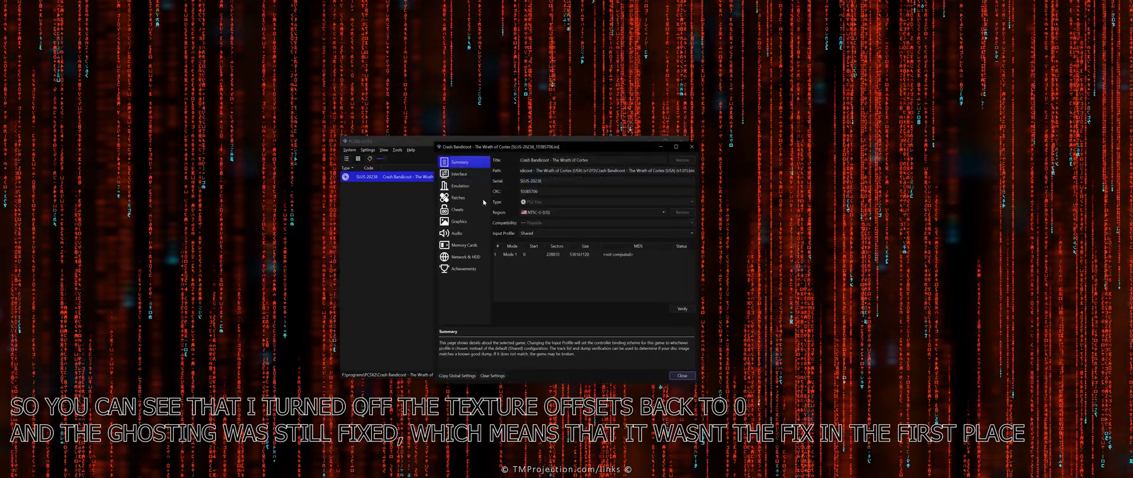
left_click(456, 220)
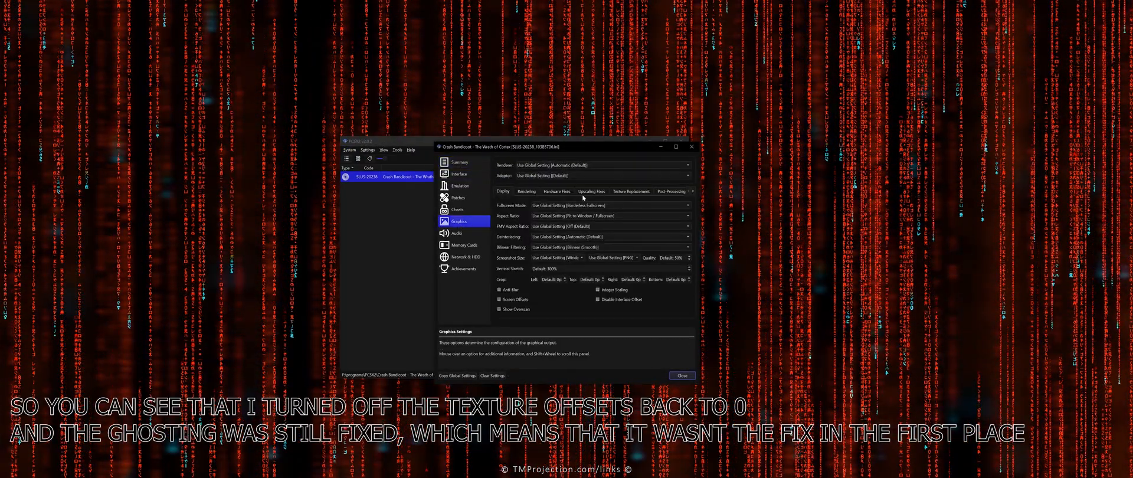
left_click(591, 191)
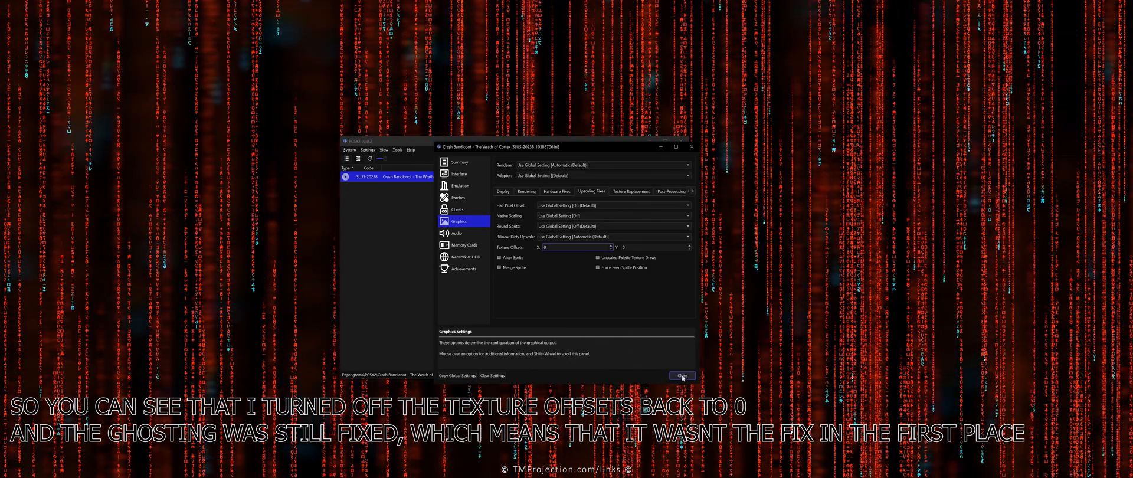
left_click(681, 375)
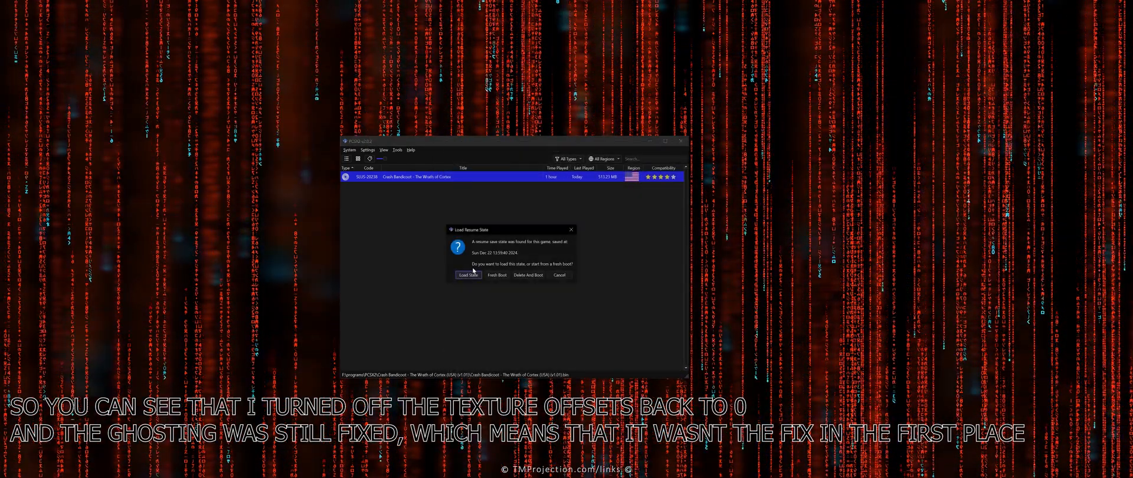
Resume the saved state to confirm the snowy level shows no ghosting, then stop the game.
left_click(467, 273)
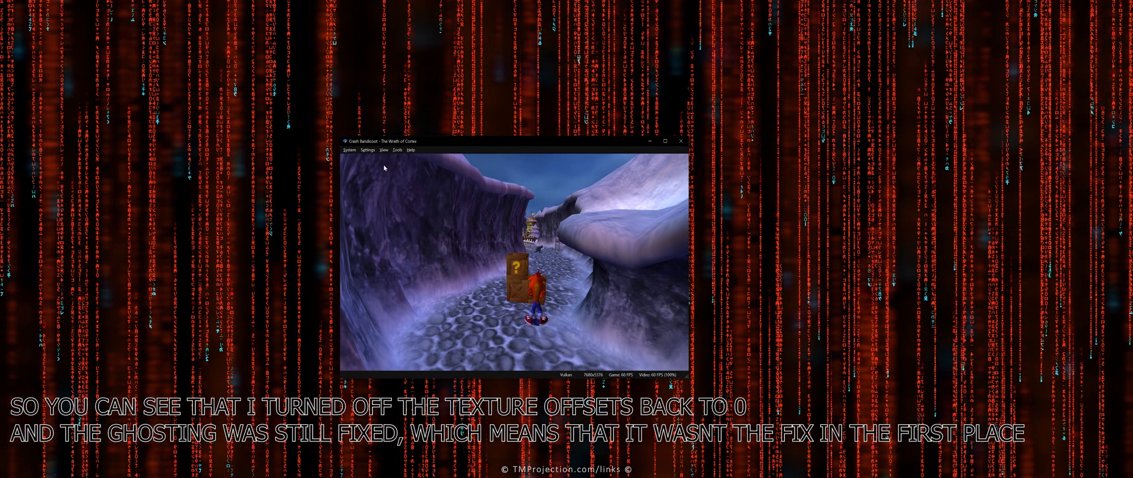
left_click(350, 150)
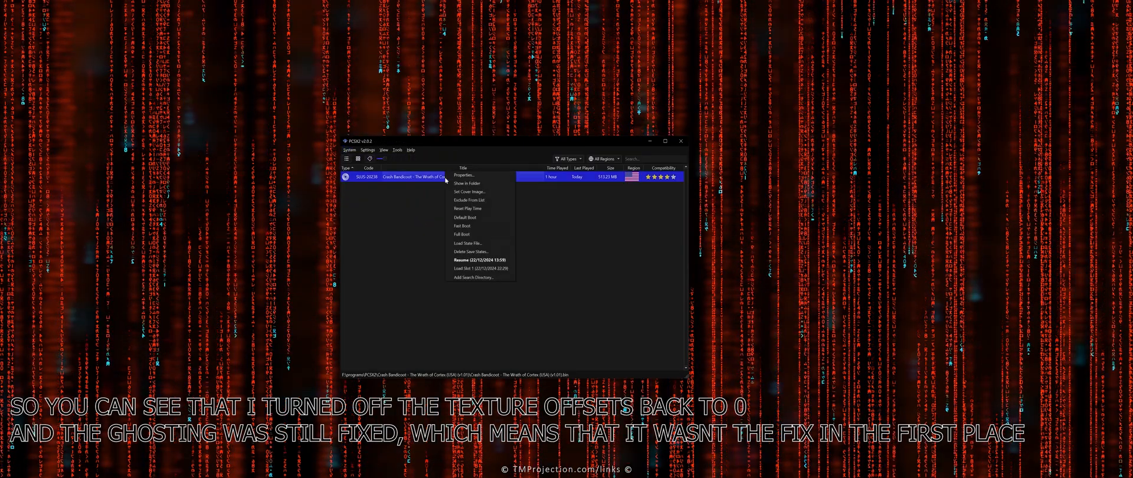
Edit Crash Bandicoot's per-game Skip Draw Range under Hardware Fixes and close Properties.
left_click(462, 175)
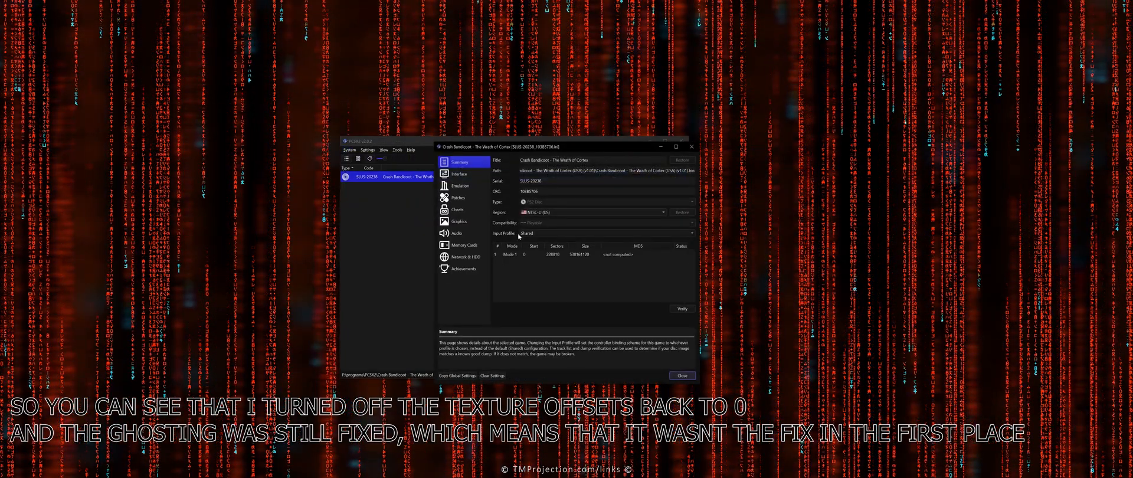
left_click(458, 221)
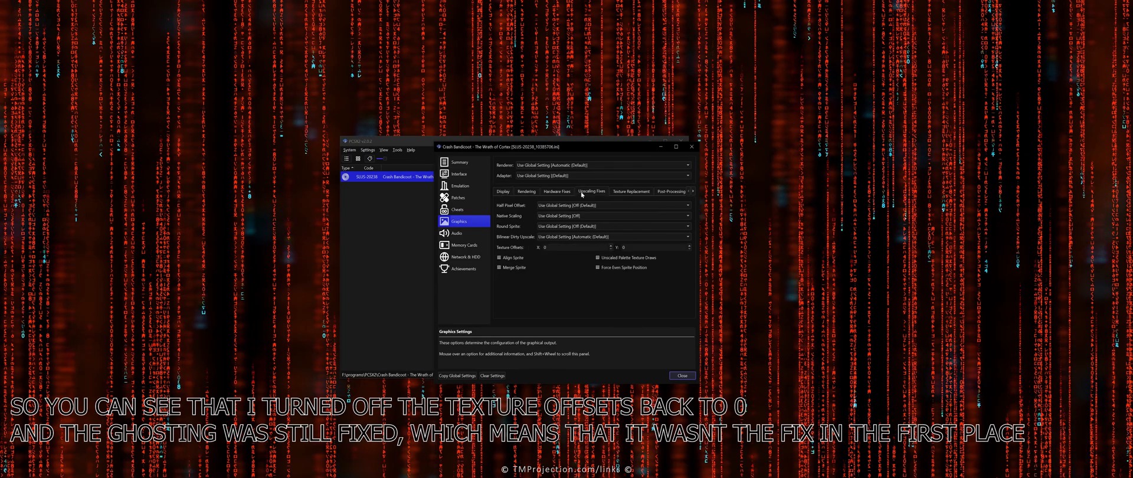
left_click(555, 191)
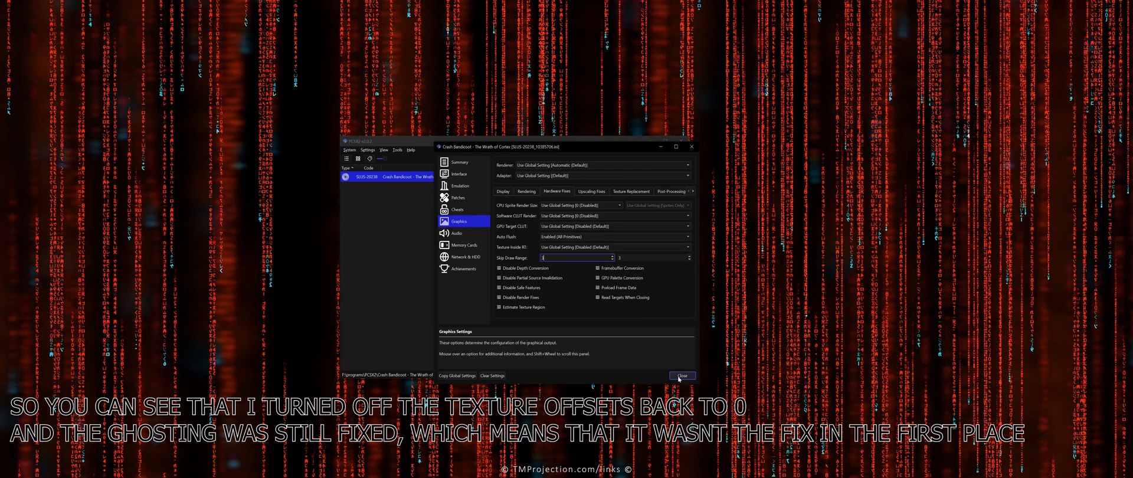
left_click(681, 375)
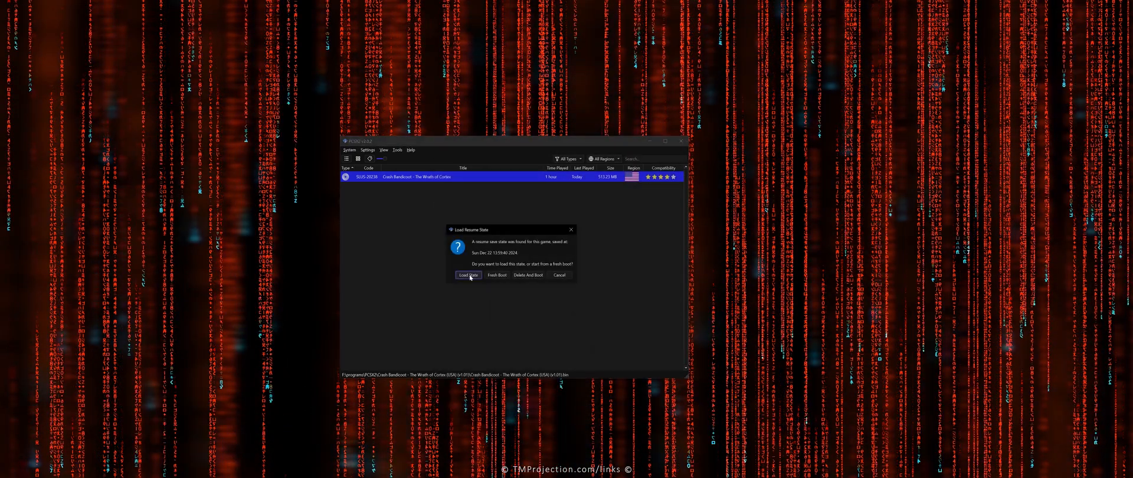
Load the resume state so Crash plays the snowy fortress path with falling snow.
left_click(469, 275)
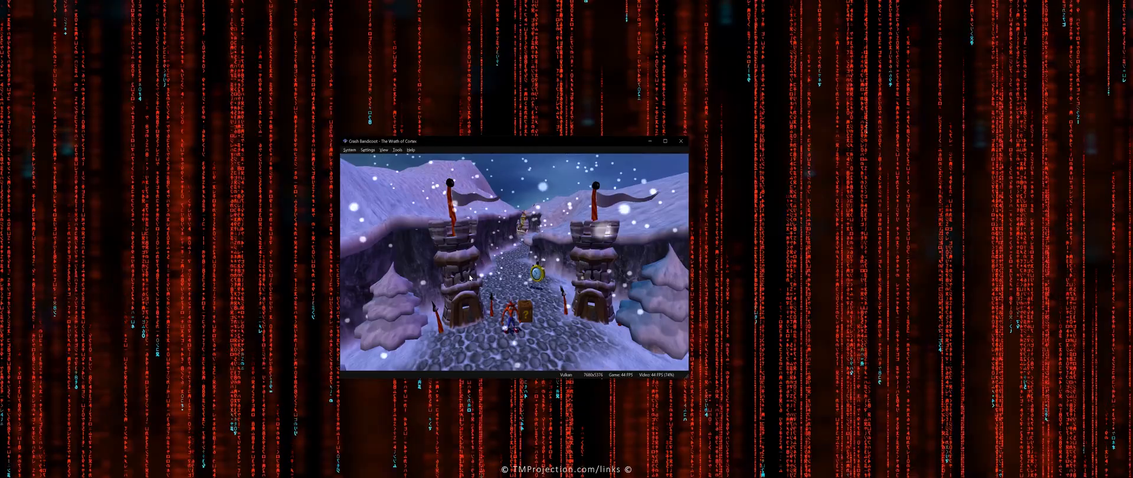
Stop the running game and bring up Crash Bandicoot's game-list action menu.
left_click(349, 149)
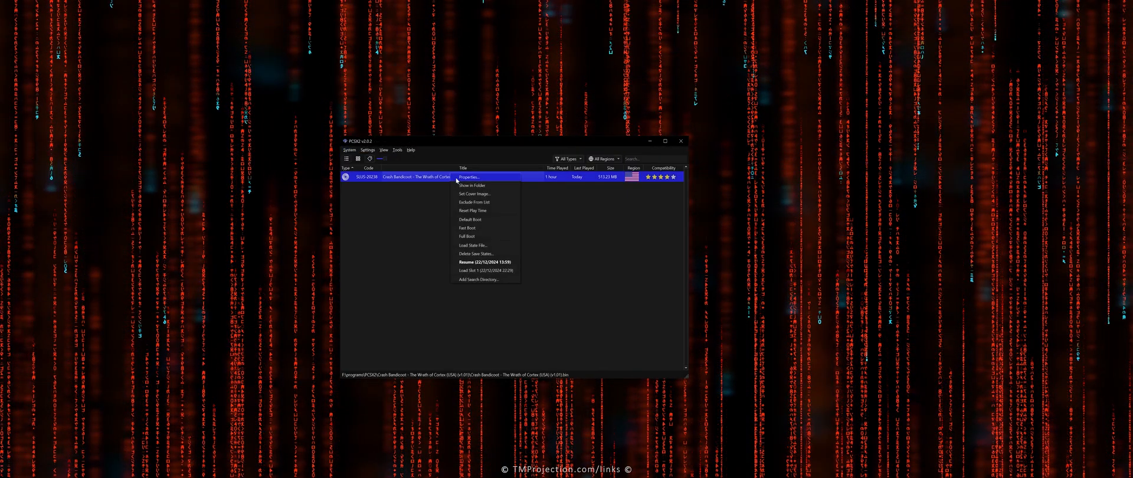
left_click(469, 177)
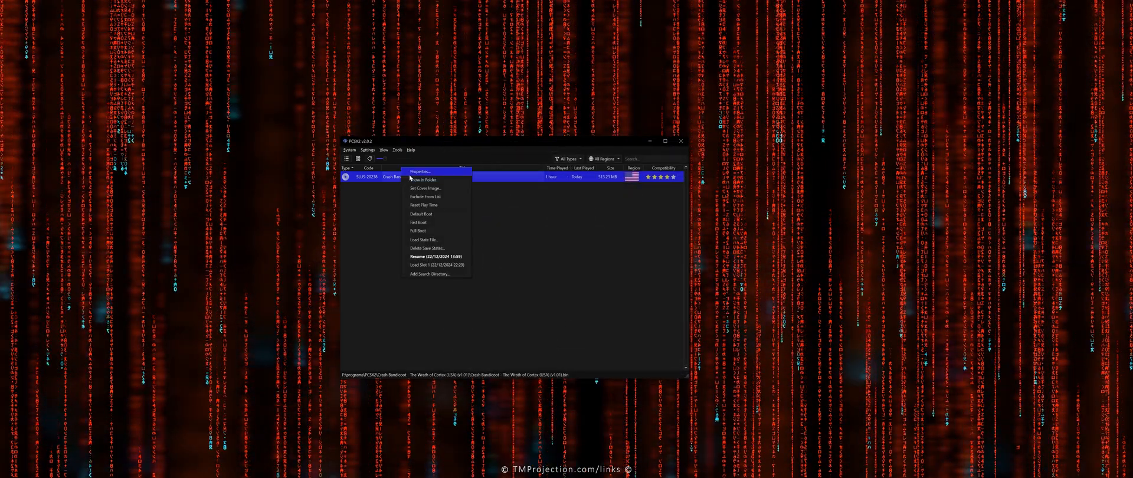
Dismiss the action menu, leaving the plain game list with Crash Bandicoot listed.
left_click(428, 264)
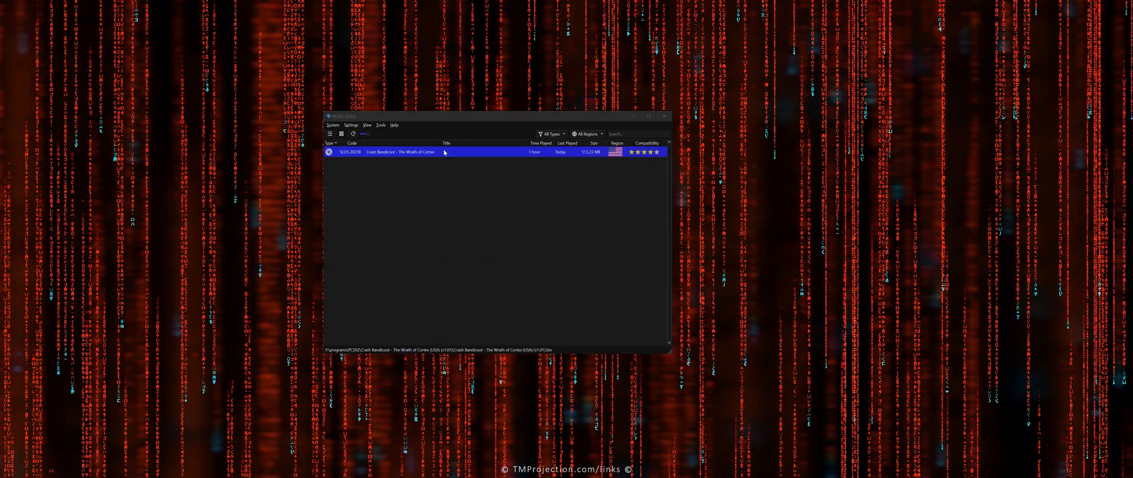
Launch Crash Bandicoot full-screen and move Crash along the snowy fortress path.
double_click(401, 151)
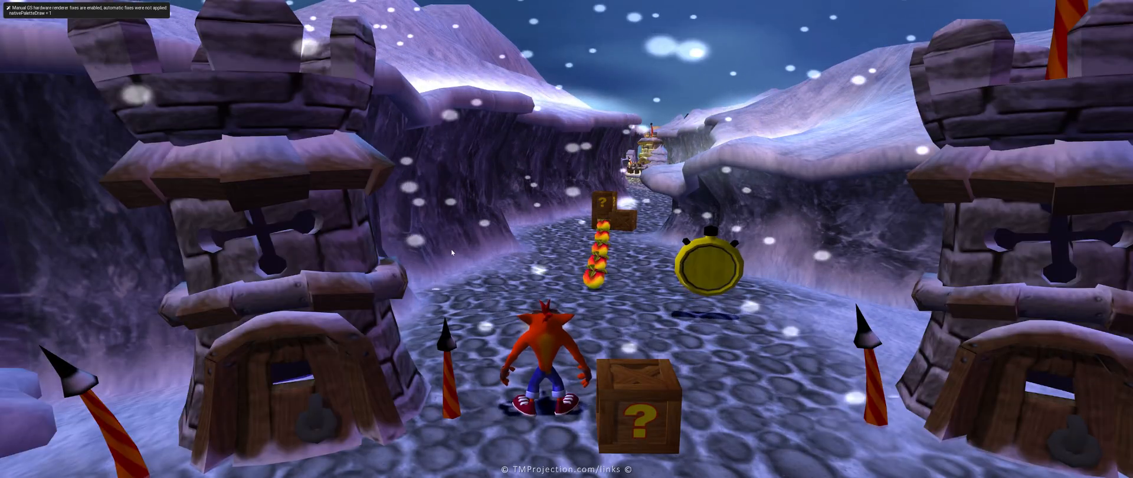
key("Up")
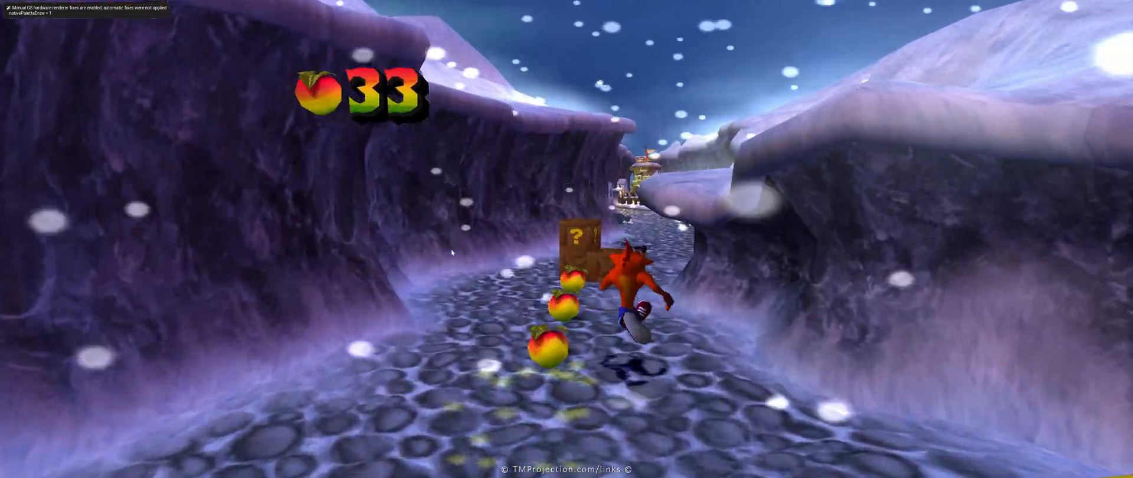